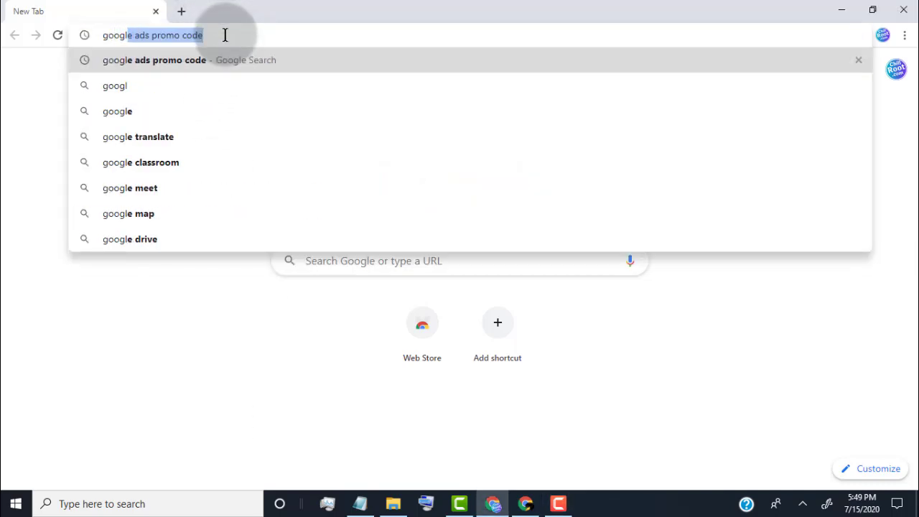
Step: Search Google for 'google ads promo code' using the 'india' suggestion
key("Backspace")
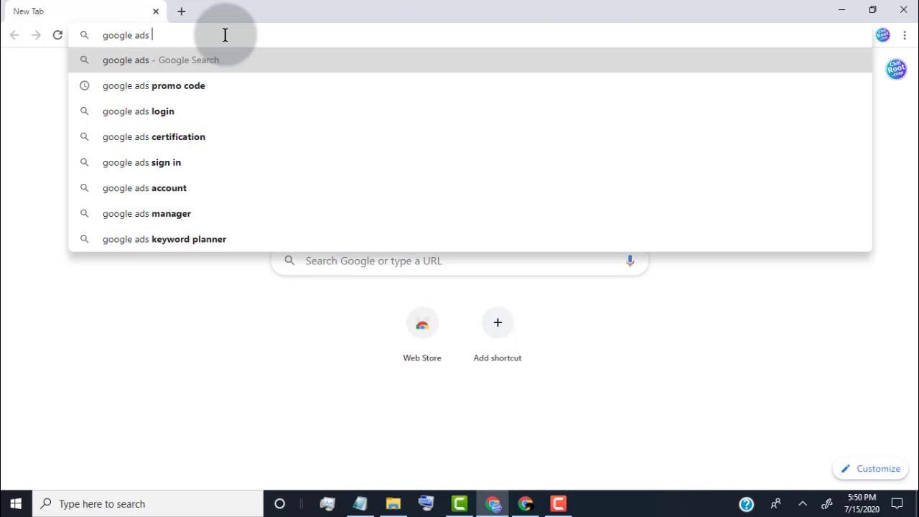
left_click(152, 86)
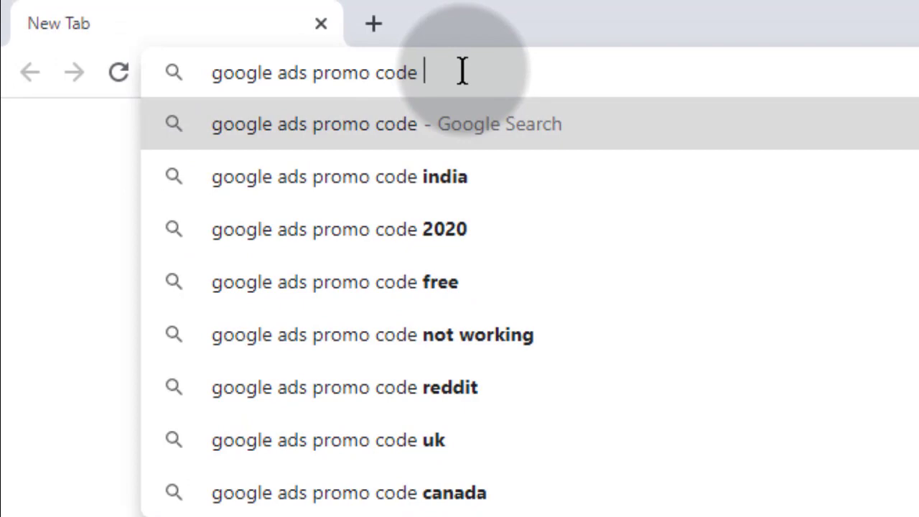
mouse_move(466, 108)
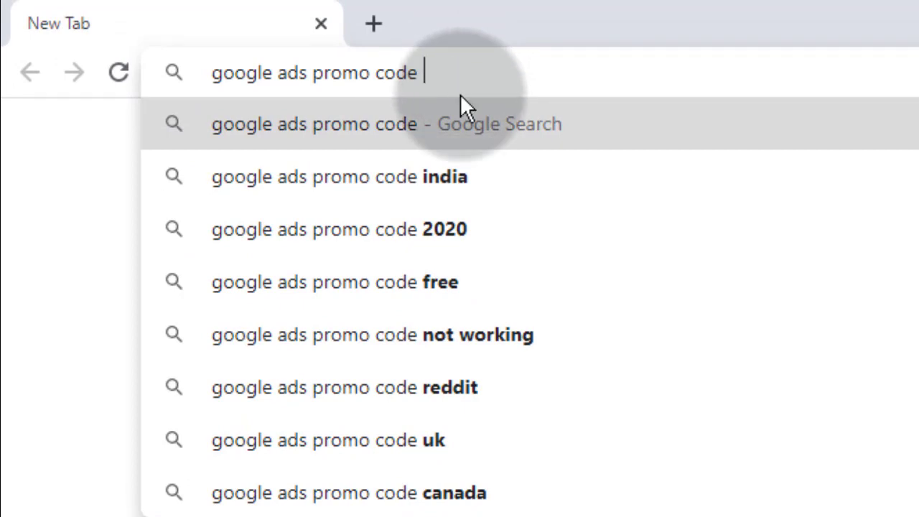
left_click(339, 177)
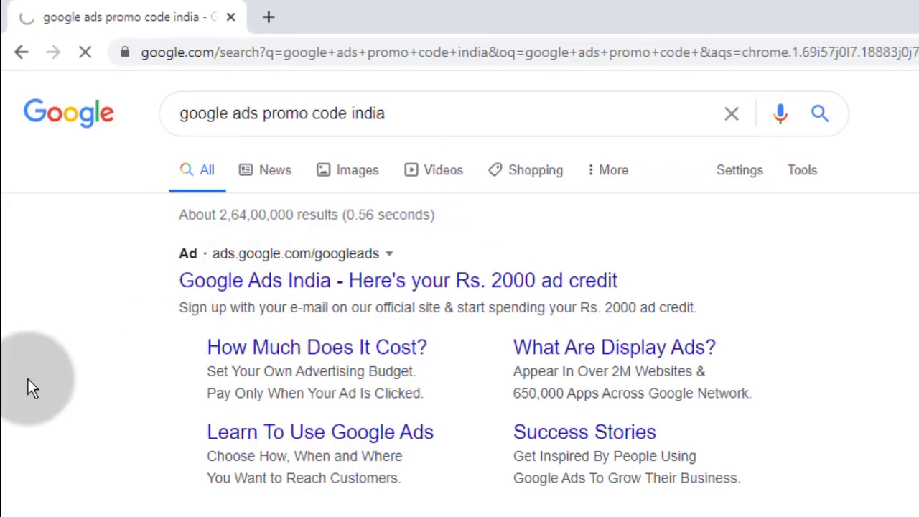
left_click(397, 280)
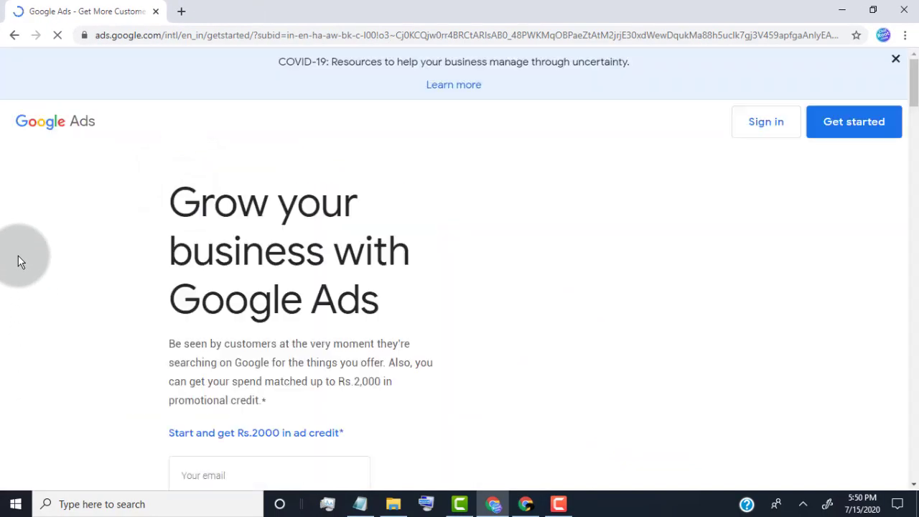
scroll("down", 3)
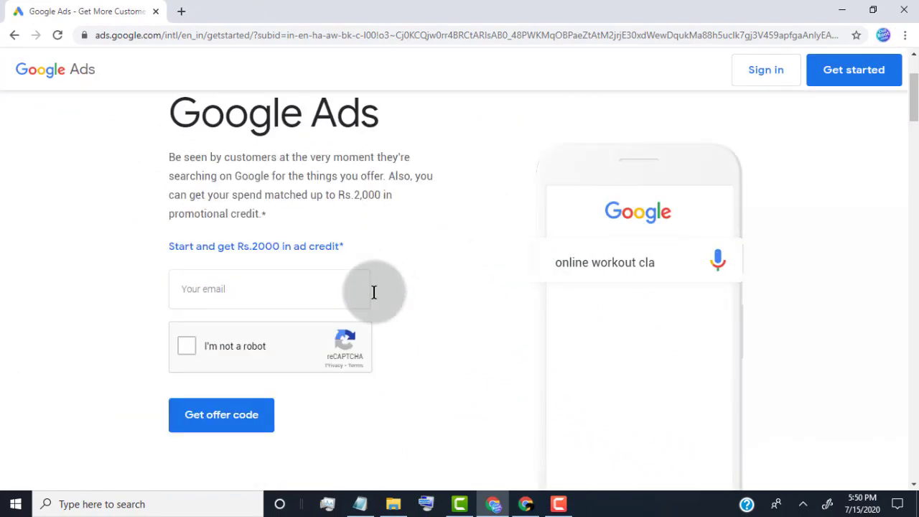
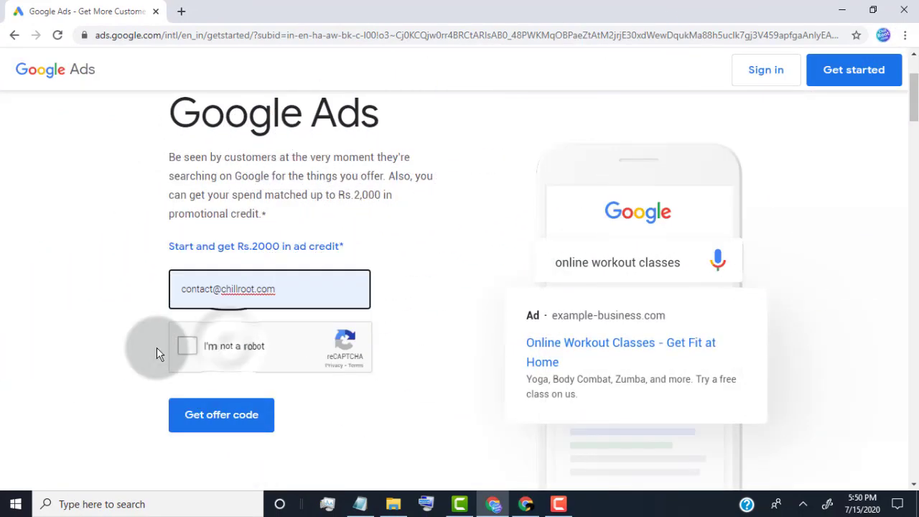
left_click(187, 344)
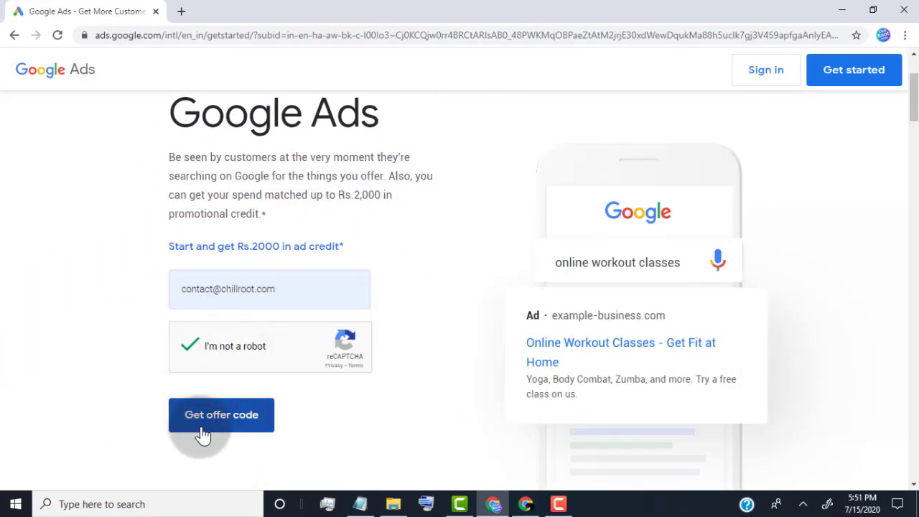
left_click(221, 413)
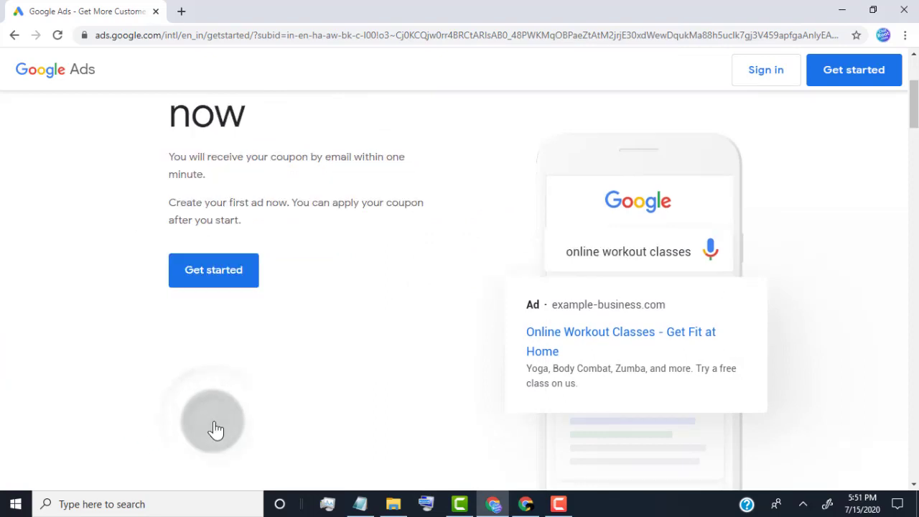
mouse_move(77, 356)
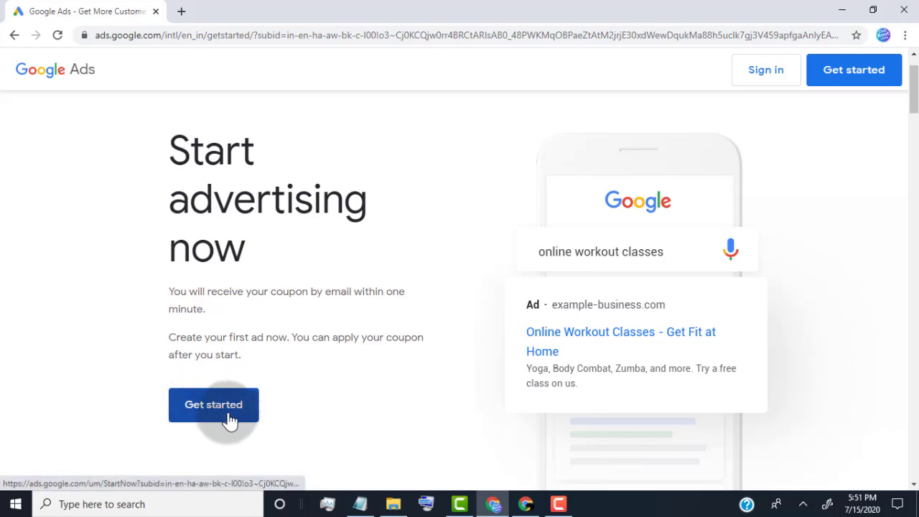
left_click(212, 405)
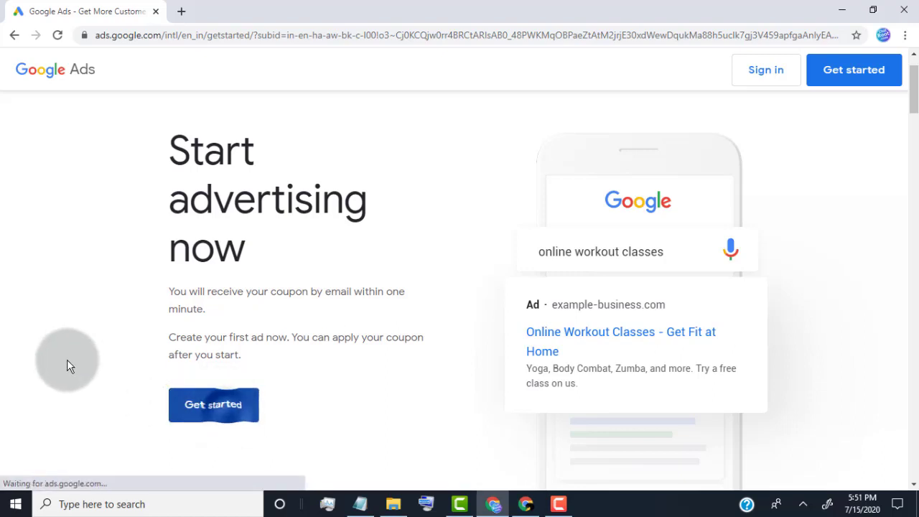
Step: In Expert Mode, create a campaign without goal guidance as a Custom video campaign and continue
left_click(213, 405)
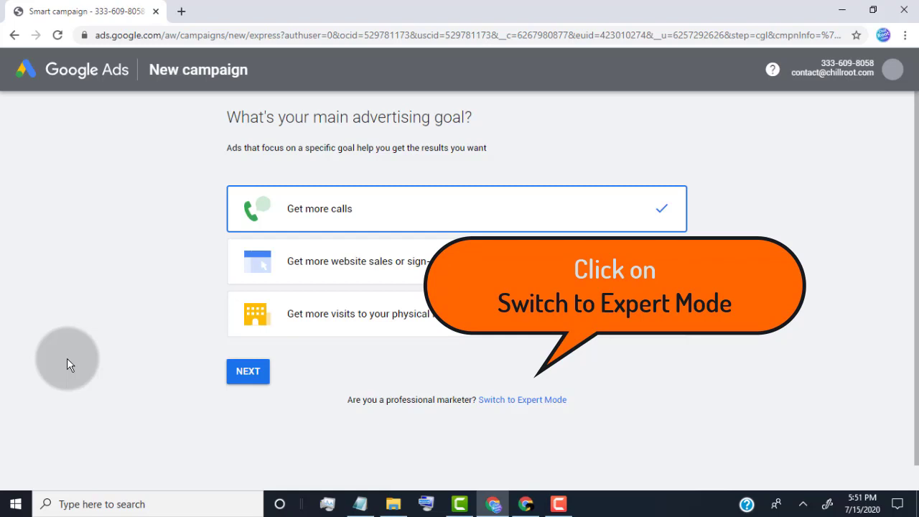
left_click(522, 399)
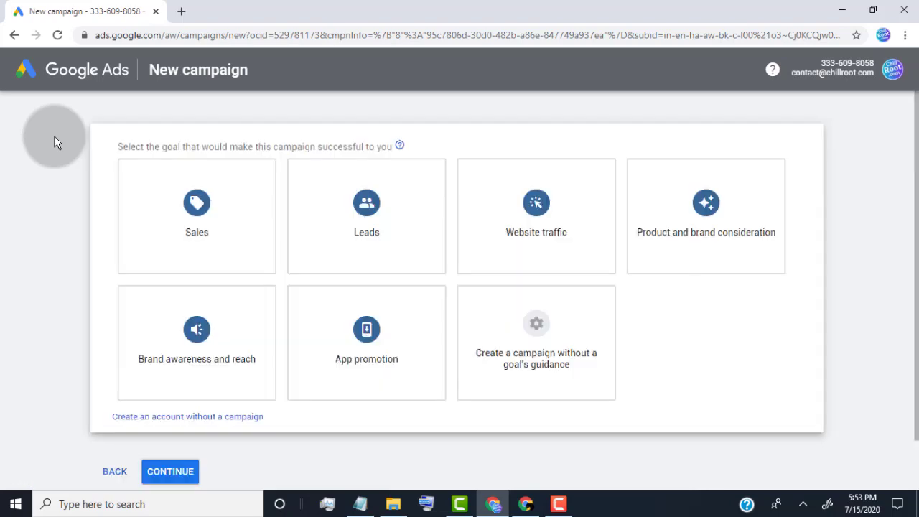
mouse_move(46, 146)
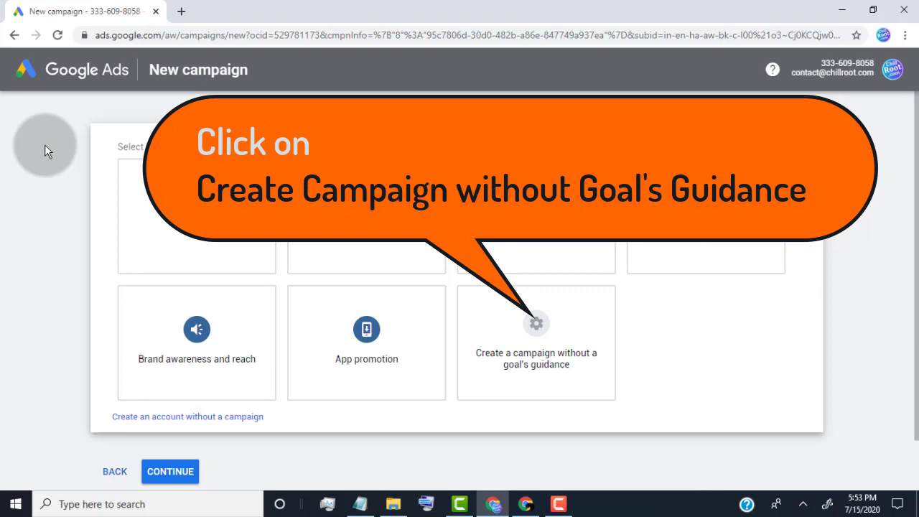
left_click(535, 330)
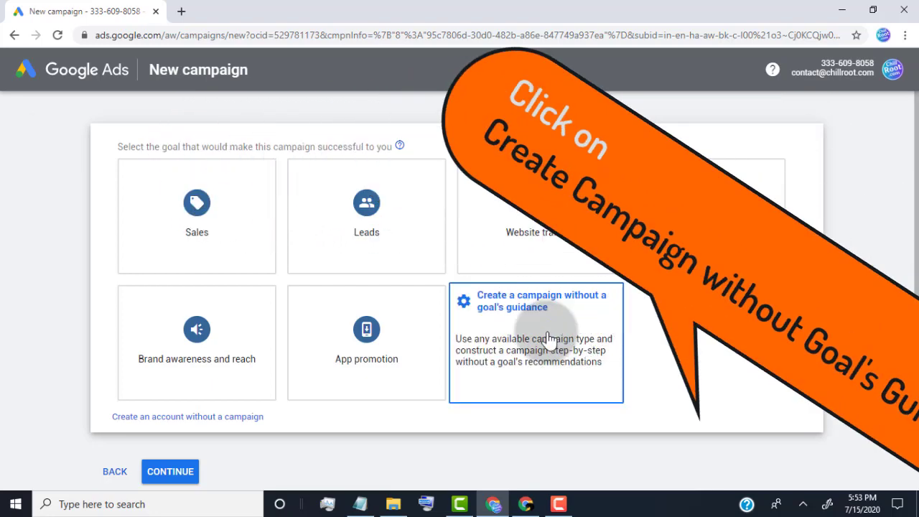
left_click(536, 337)
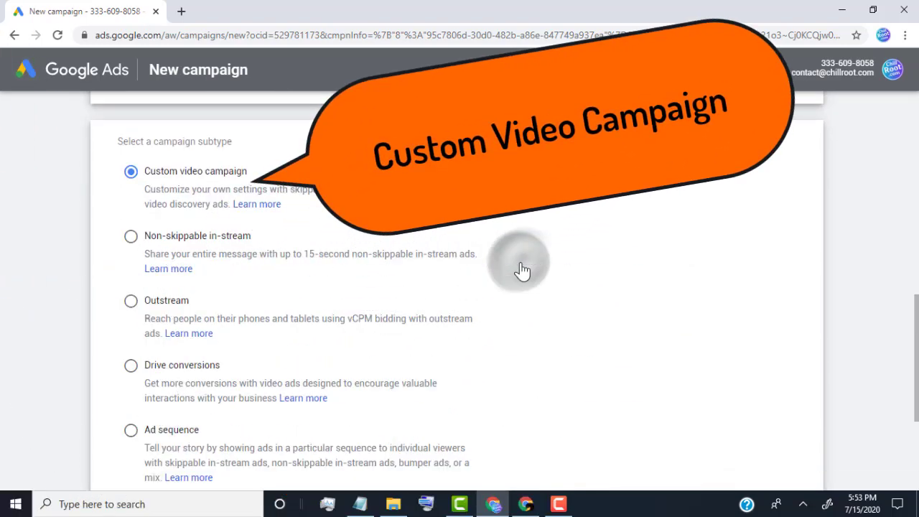
scroll("down", 3)
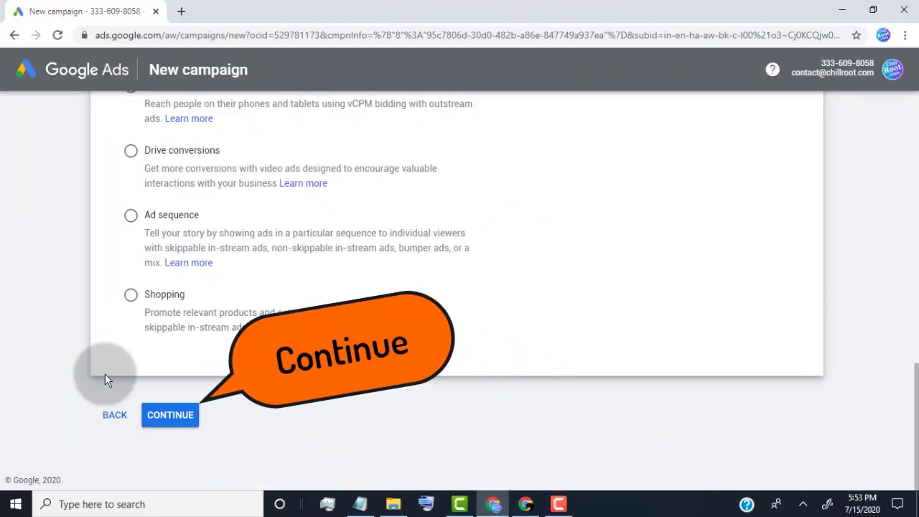
left_click(170, 414)
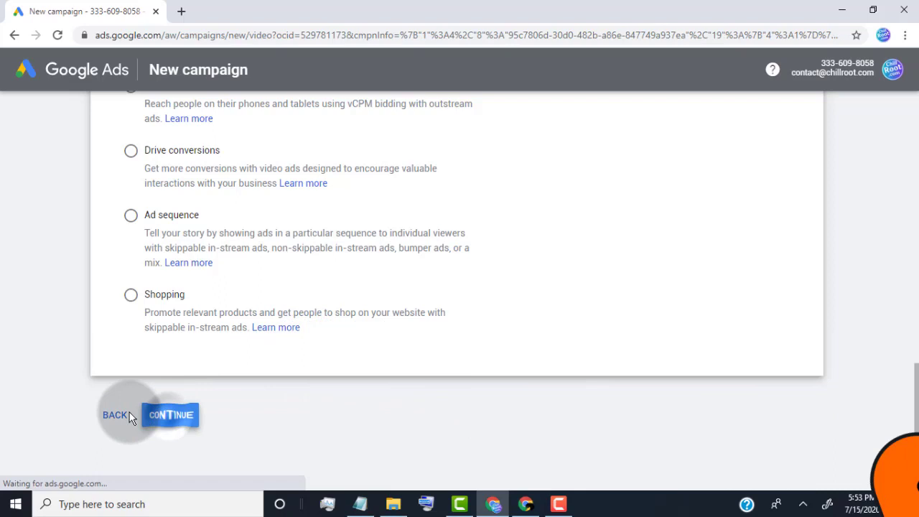
Step: Name the campaign and keep Maximum CPV as the bidding strategy
left_click(171, 415)
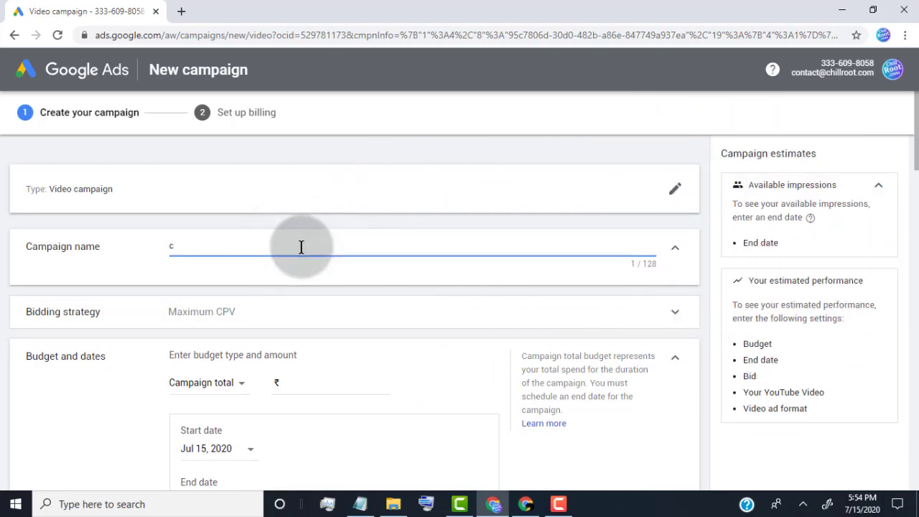
scroll("down", 3)
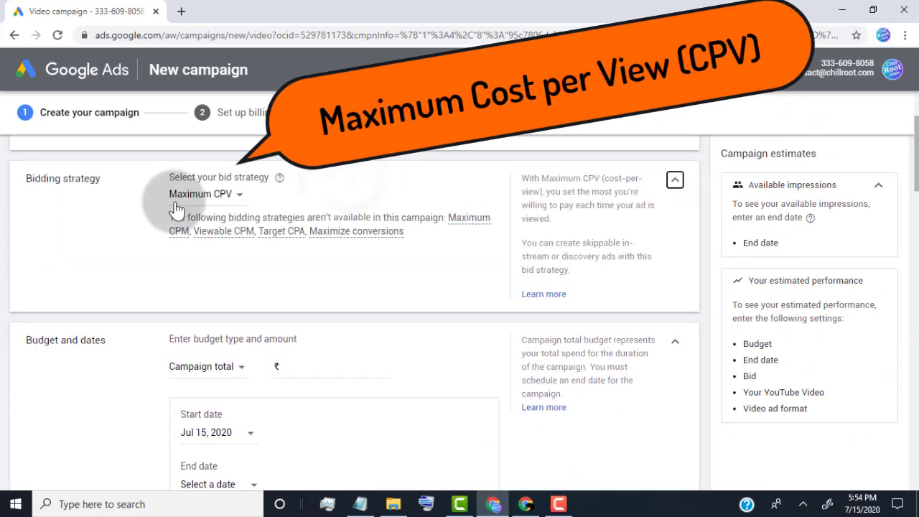
left_click(204, 194)
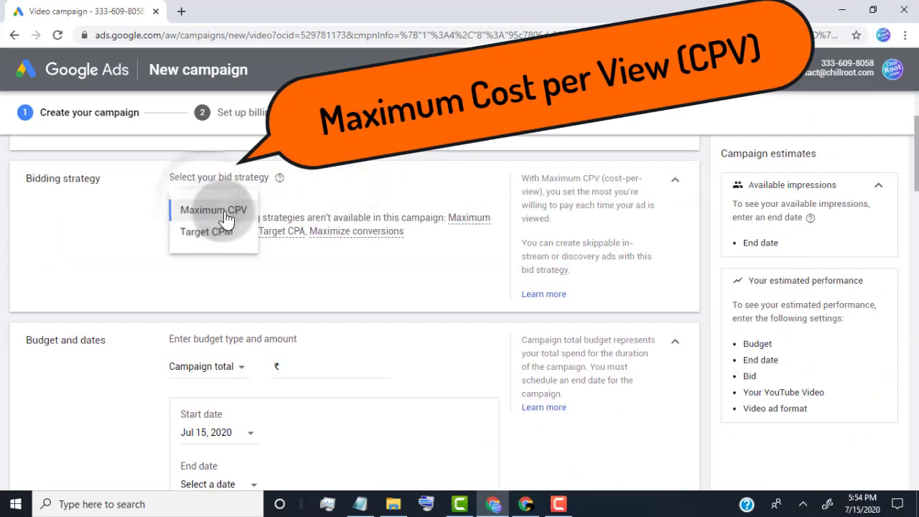
left_click(212, 210)
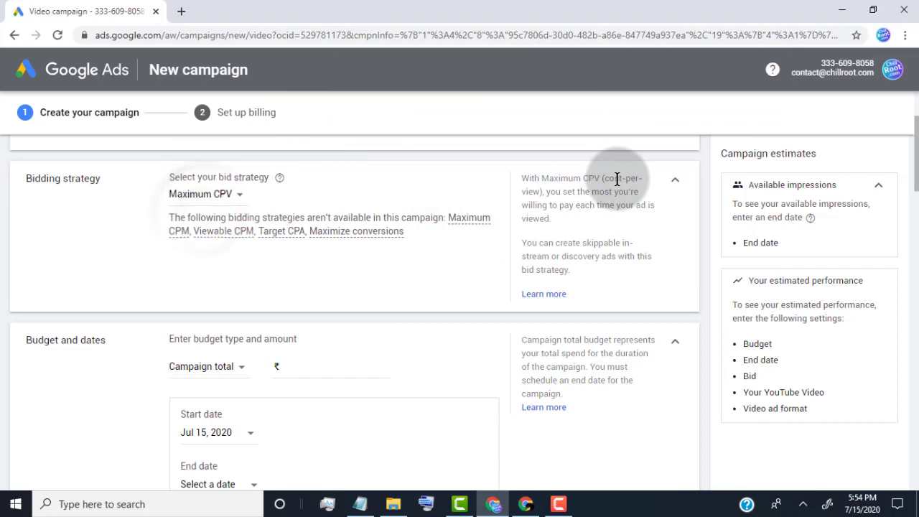
Step: Set the budget type to Daily with an amount of 100
left_click(209, 366)
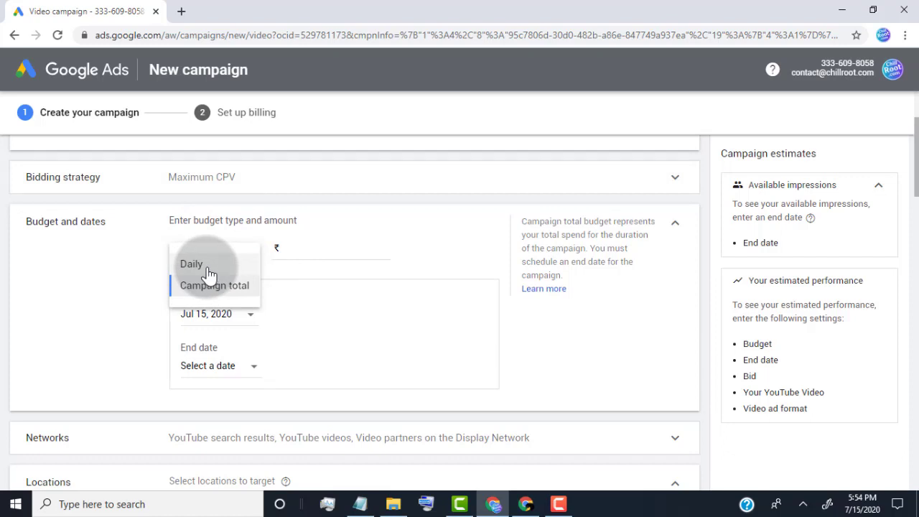
left_click(191, 264)
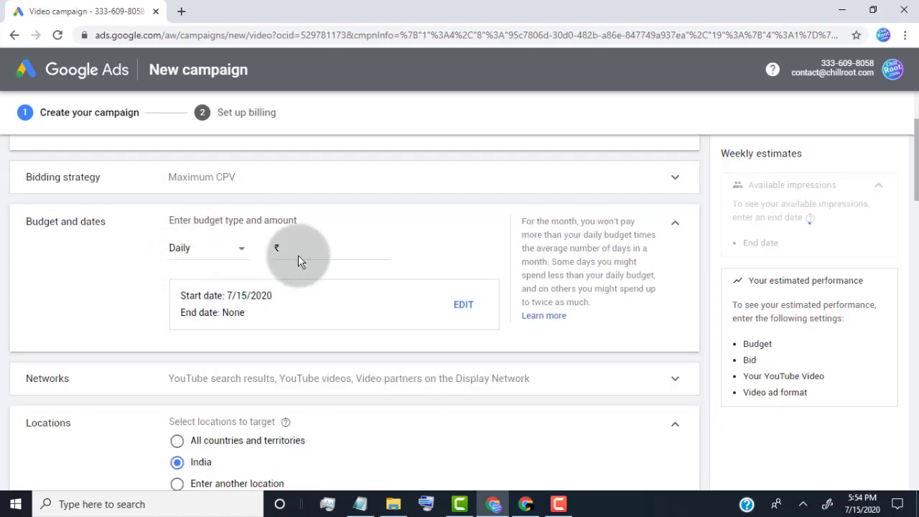
type("1.00")
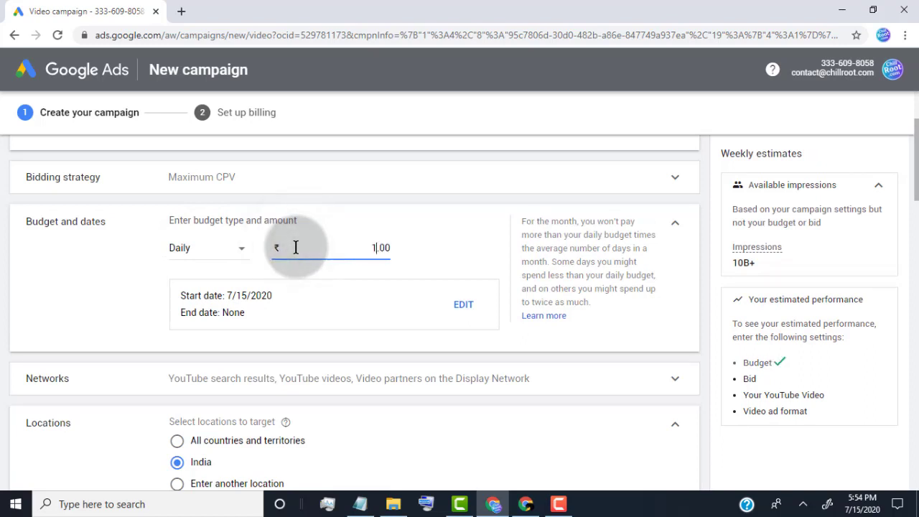
type("100")
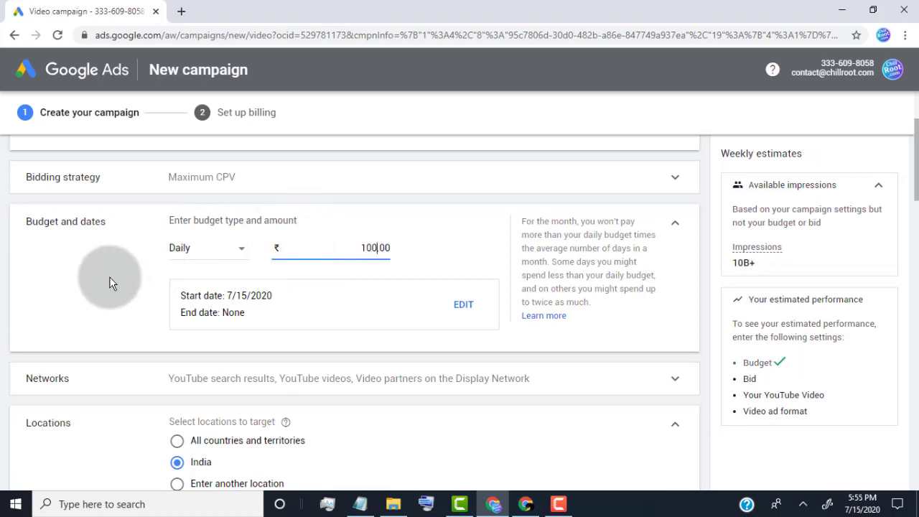
Step: Exclude Display Network video partners and target all countries and territories instead of India
scroll("down", 3)
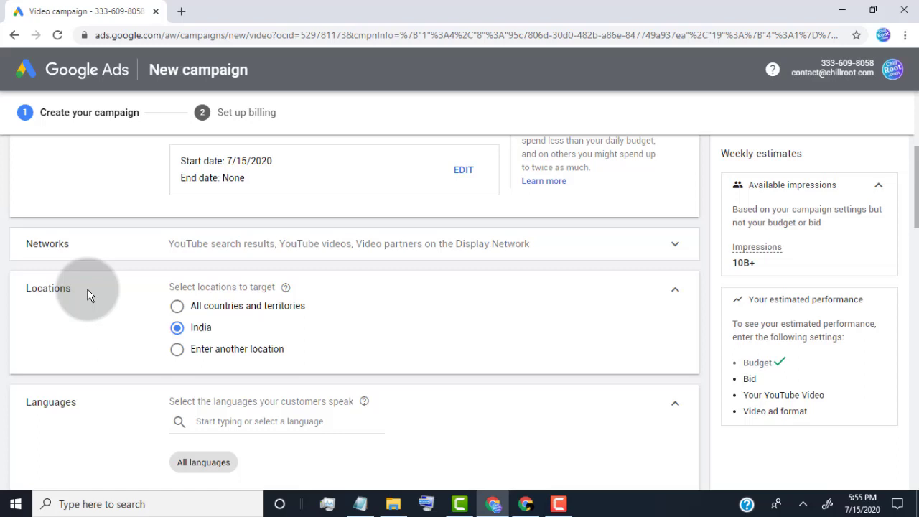
mouse_move(136, 259)
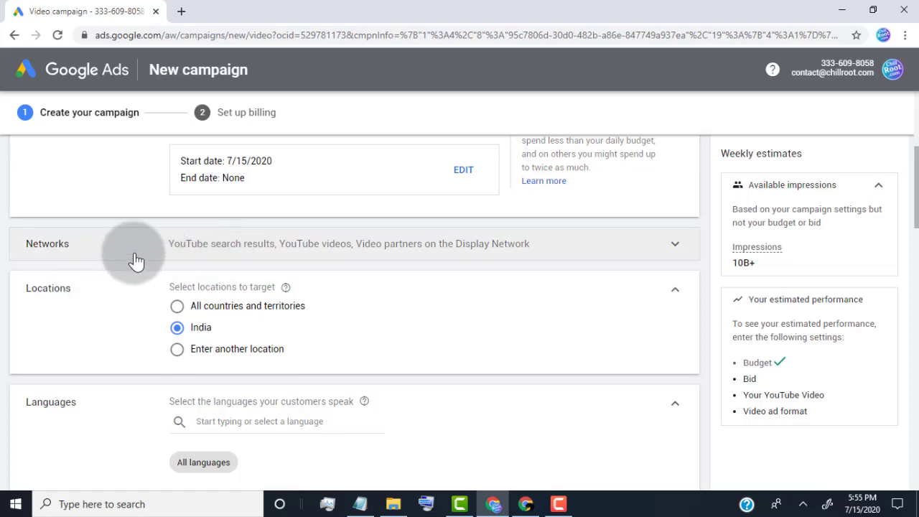
left_click(673, 244)
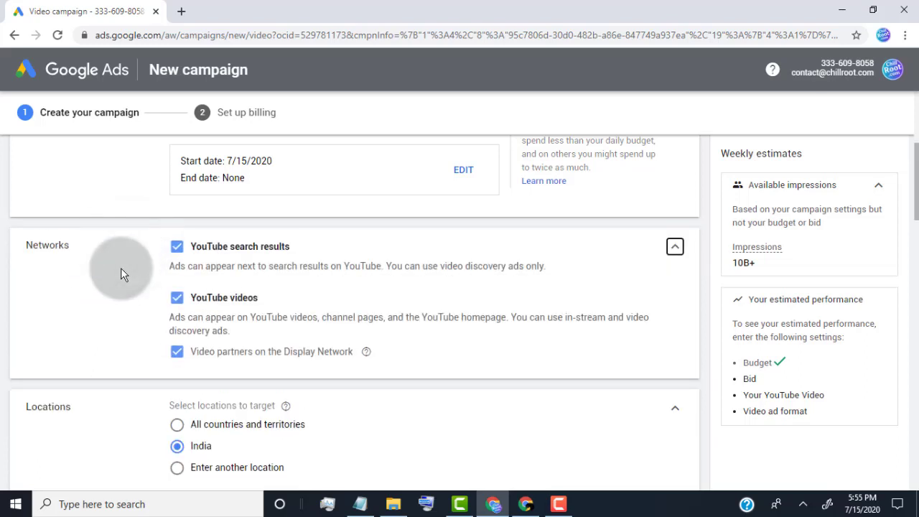
mouse_move(97, 317)
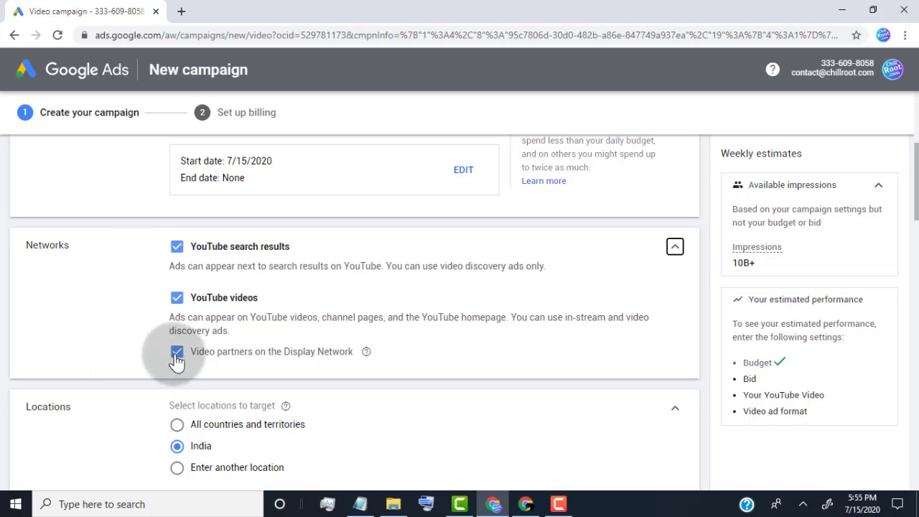
left_click(178, 351)
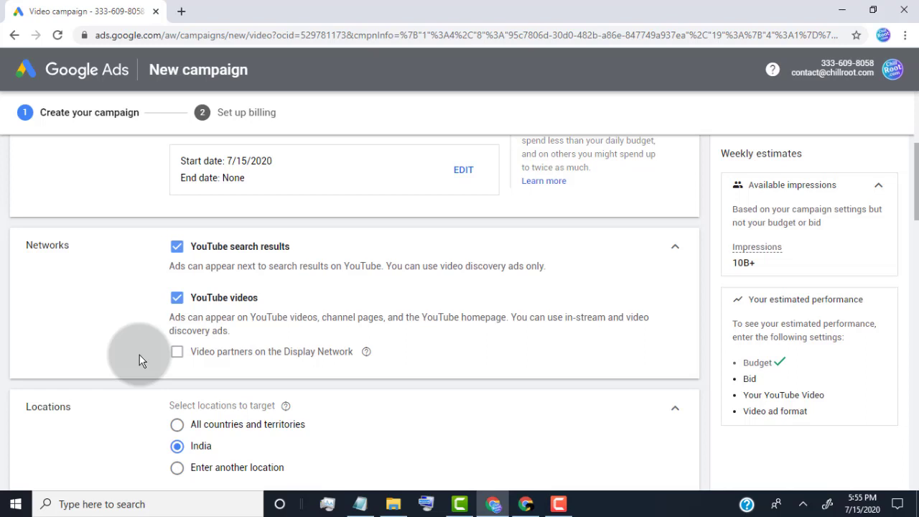
scroll("down", 3)
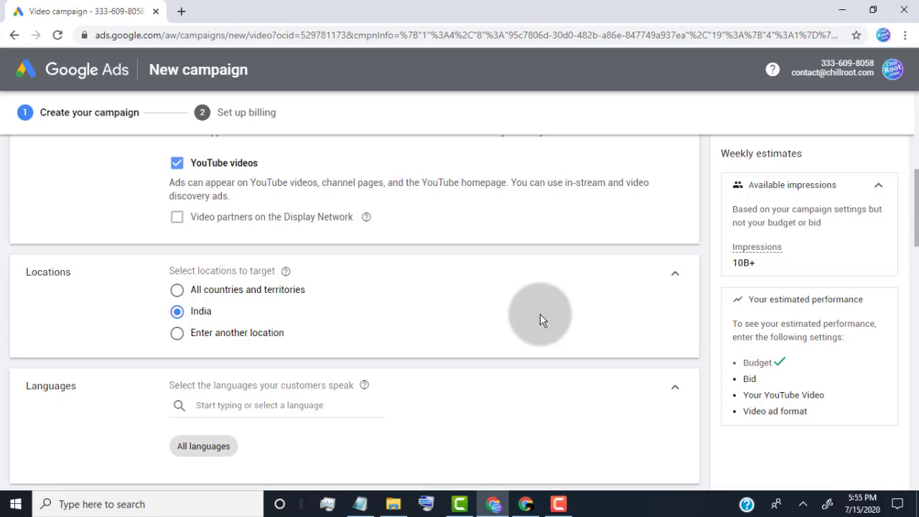
mouse_move(500, 317)
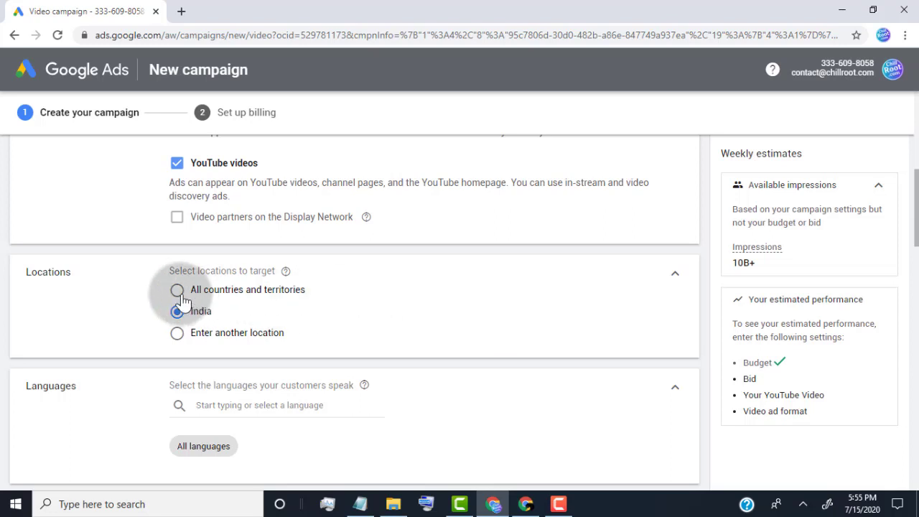
left_click(177, 290)
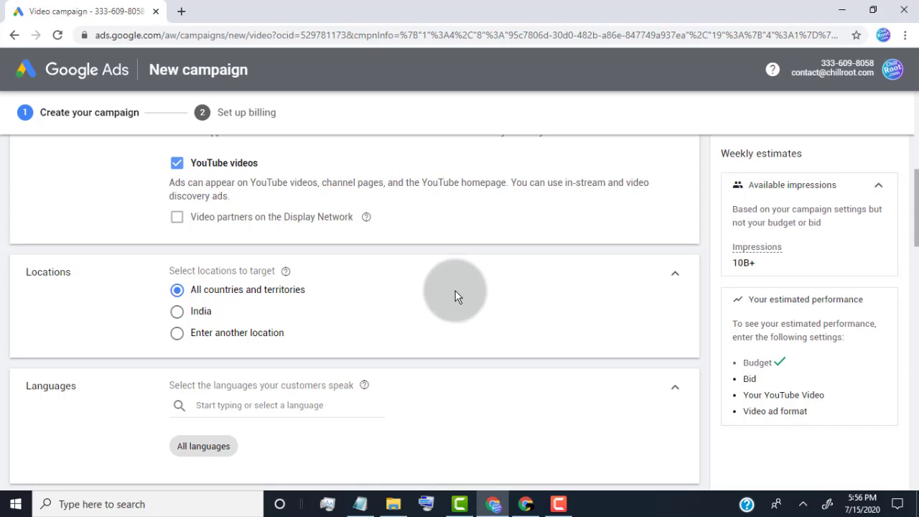
mouse_move(178, 311)
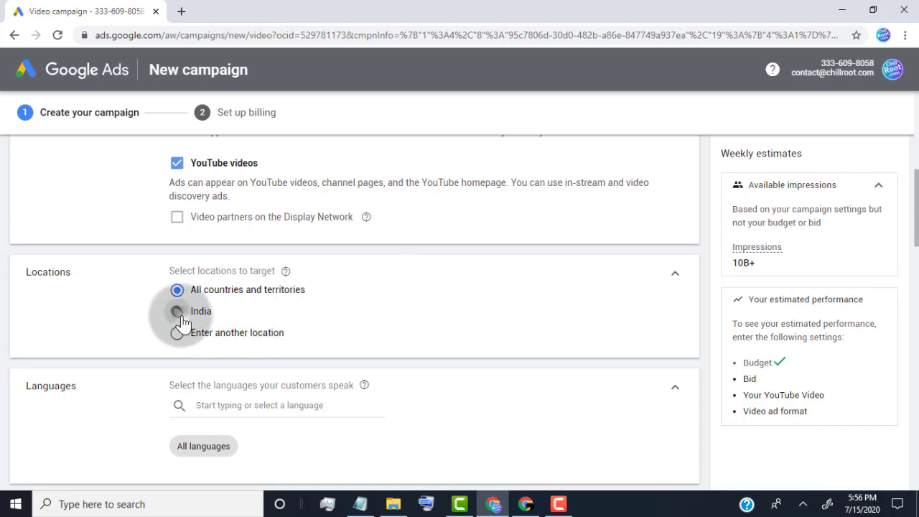
Step: Exclude Iraq from the targeted locations and save the location settings
left_click(177, 333)
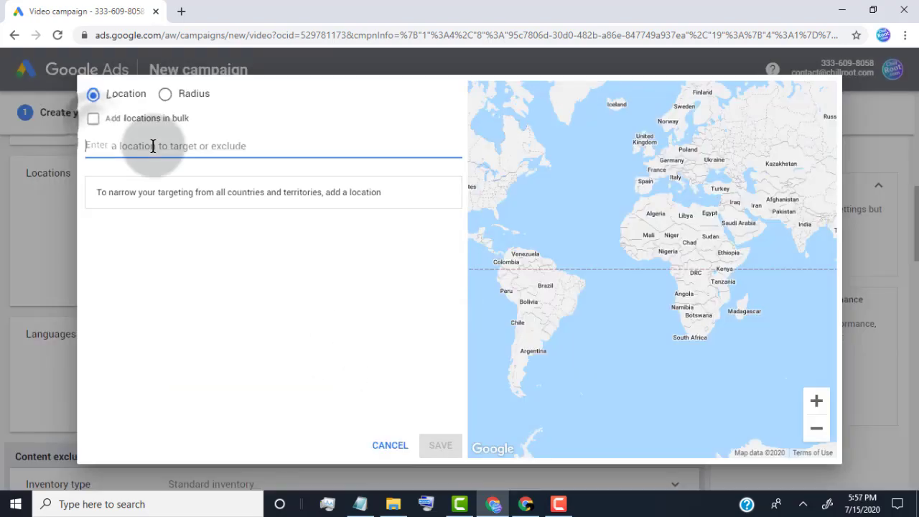
left_click(273, 146)
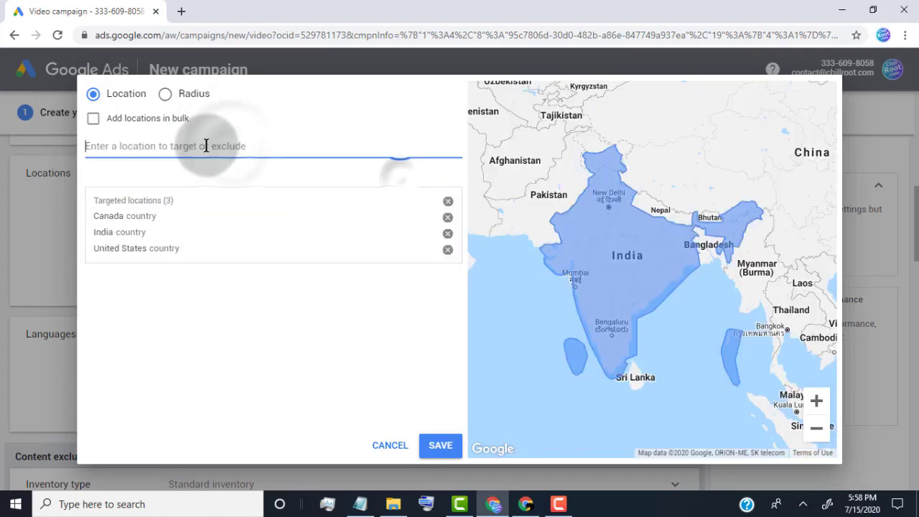
type("iraq")
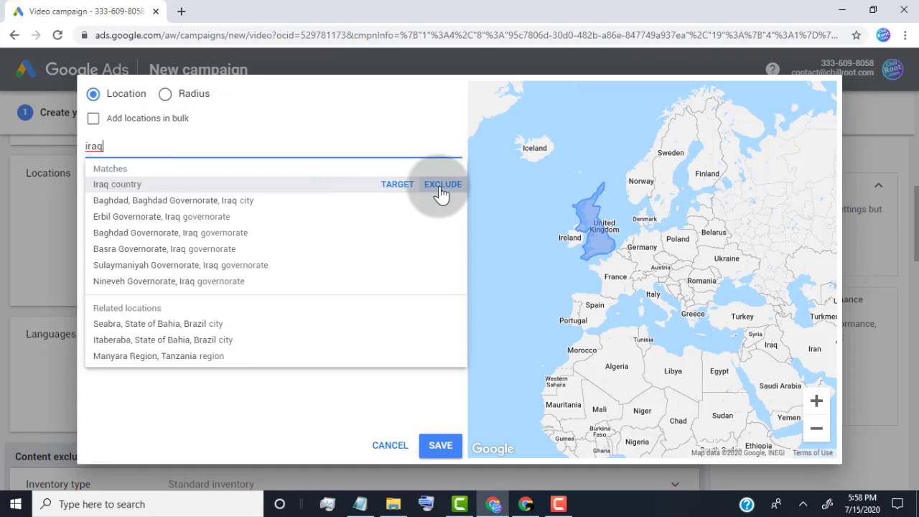
left_click(442, 184)
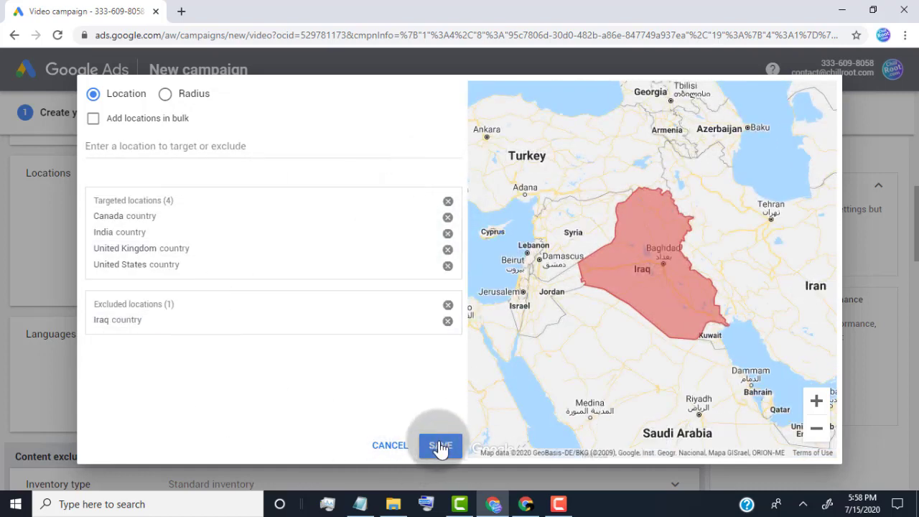
left_click(439, 445)
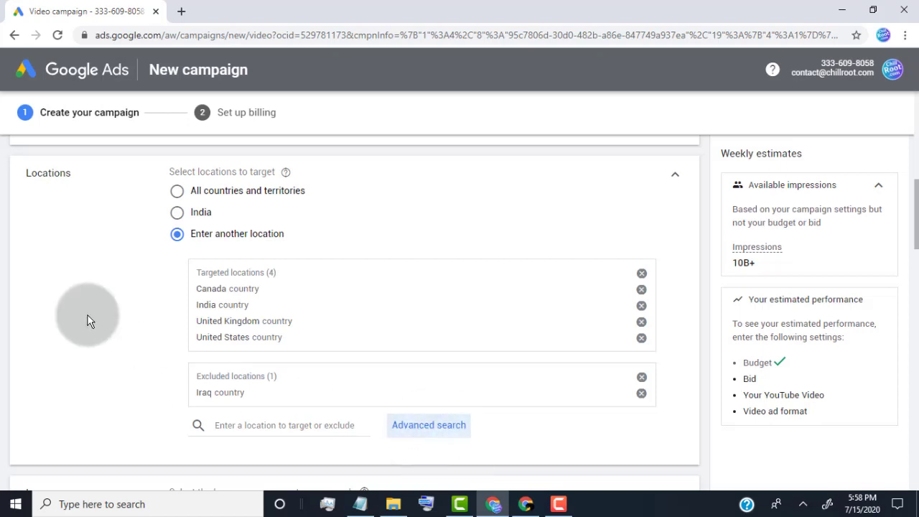
scroll("down", 3)
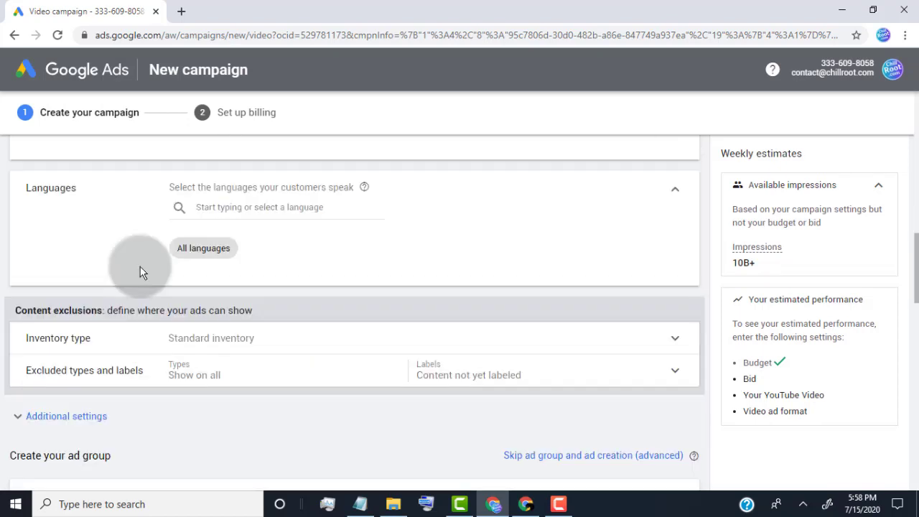
scroll("down", 3)
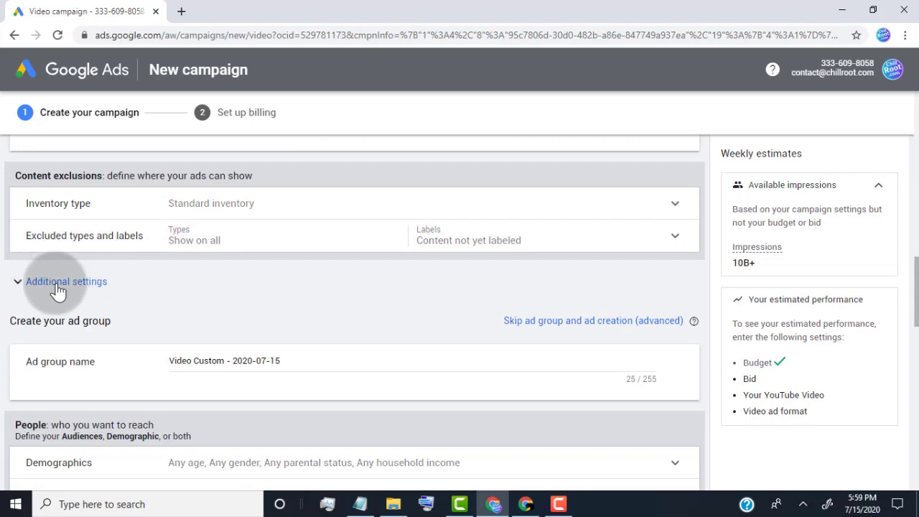
Step: Enable frequency capping at 1 view per day per user
left_click(66, 280)
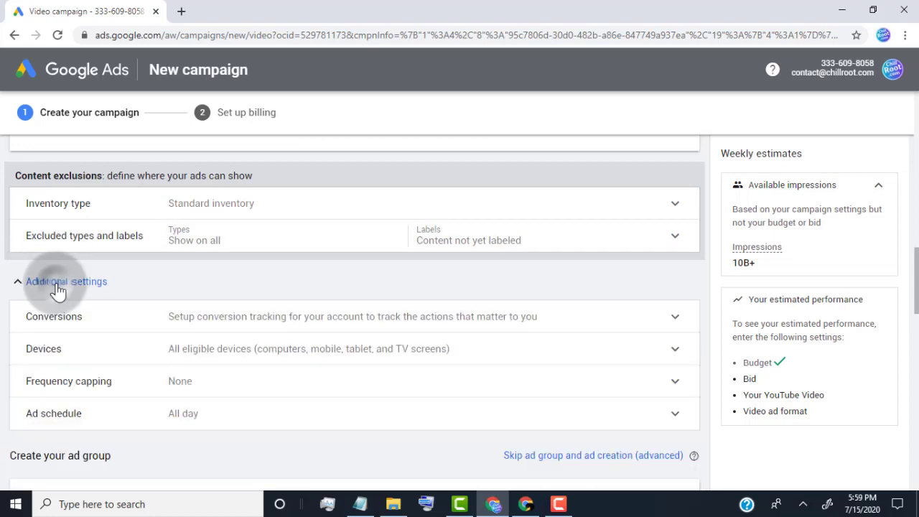
left_click(673, 380)
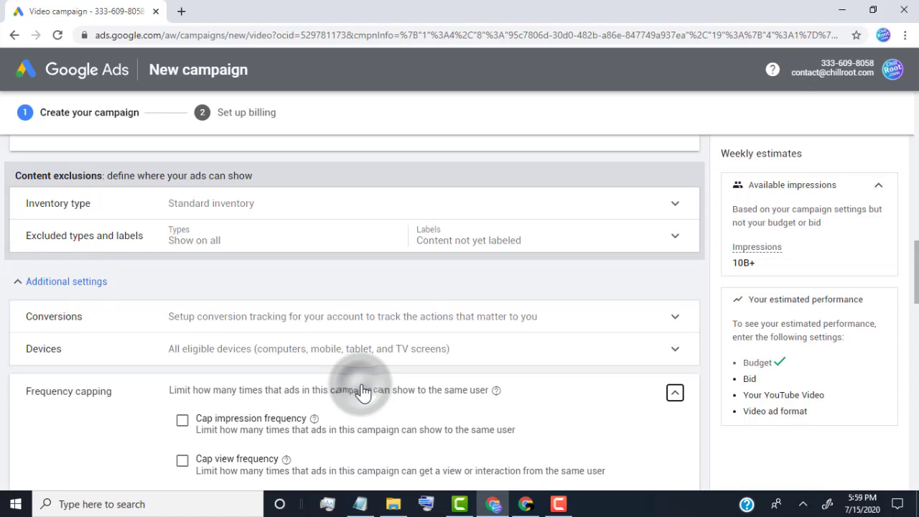
scroll("down", 3)
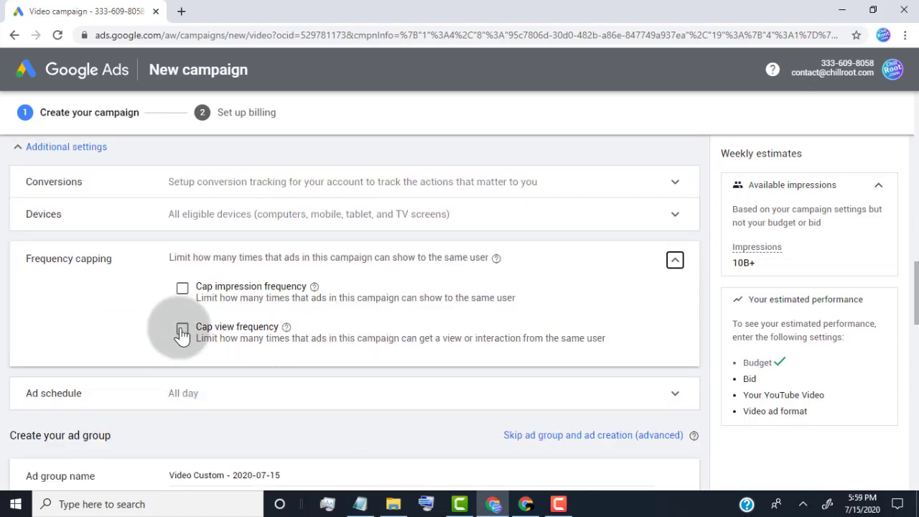
left_click(182, 328)
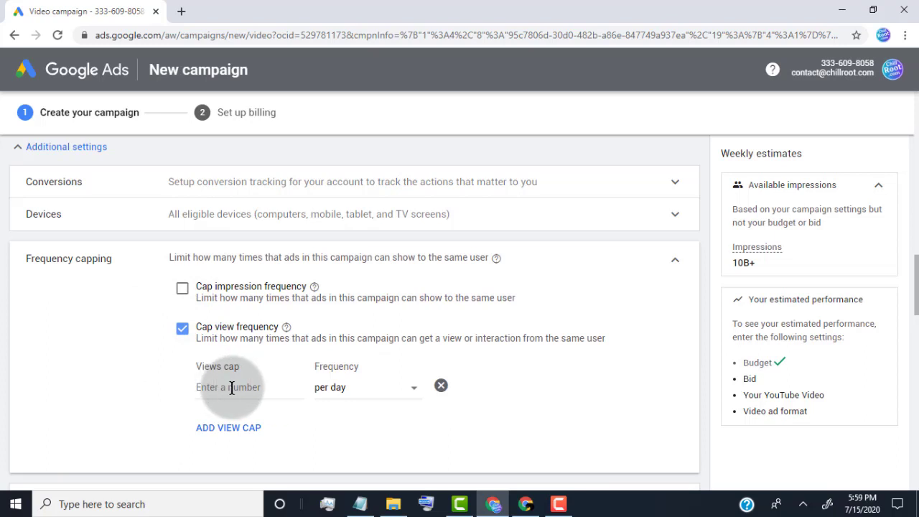
type("1")
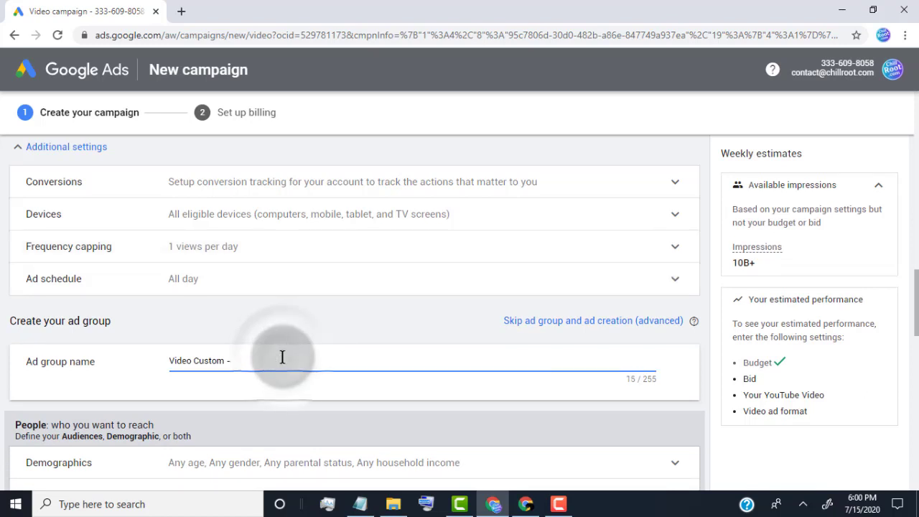
Step: Name the ad group 'com1'
type("com1")
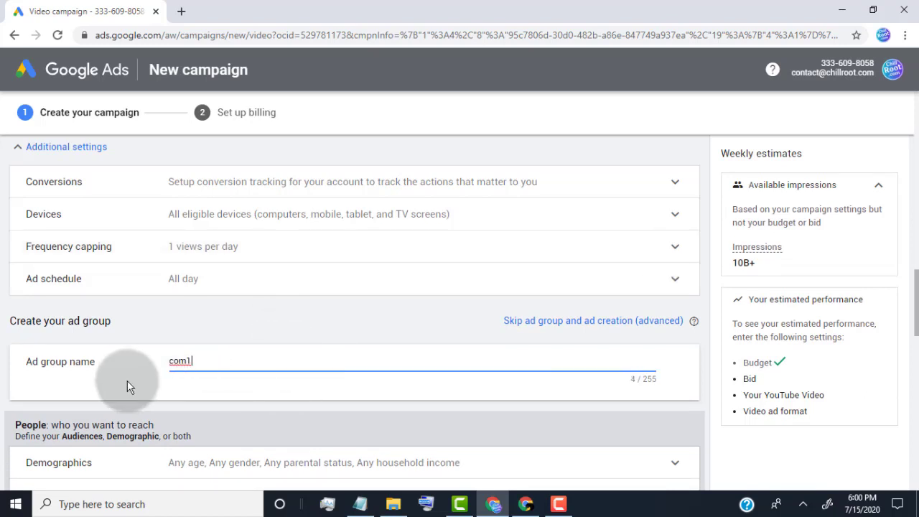
scroll("down", 3)
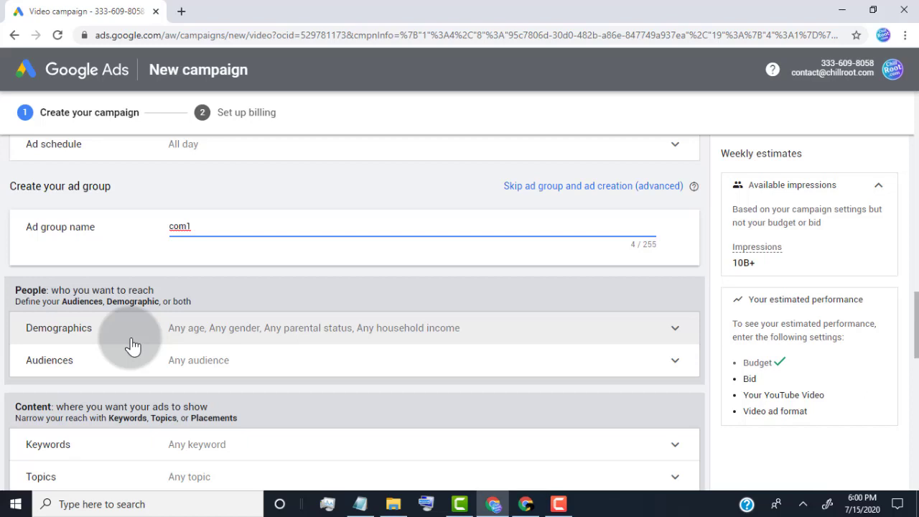
scroll("down", 3)
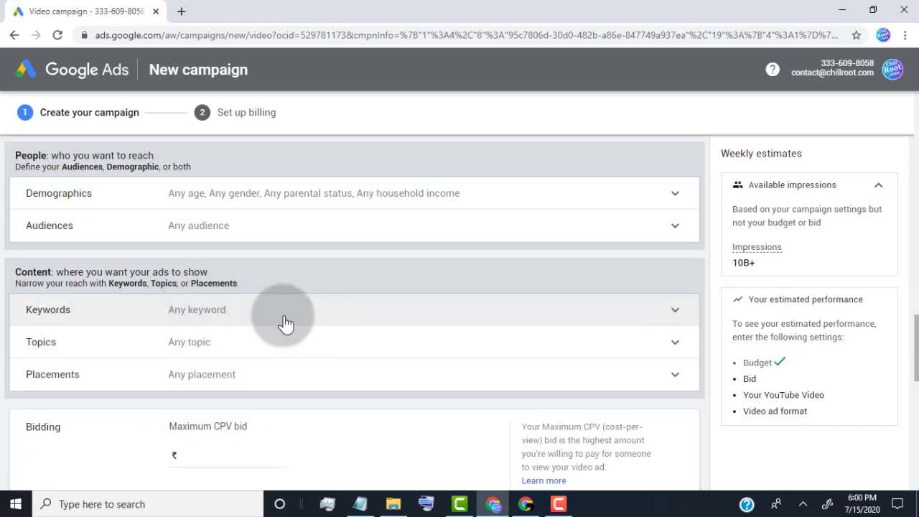
mouse_move(322, 315)
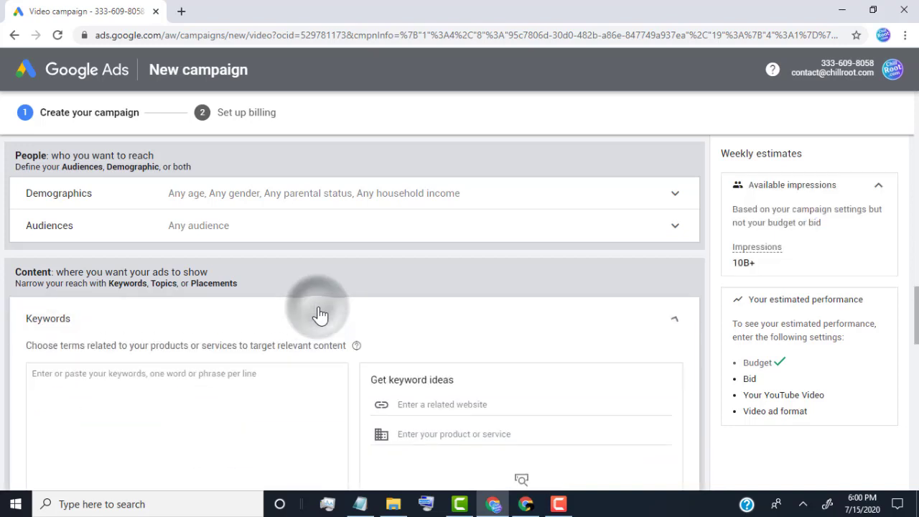
Step: Scroll to the Content section where keyword targeting is set
scroll("down", 3)
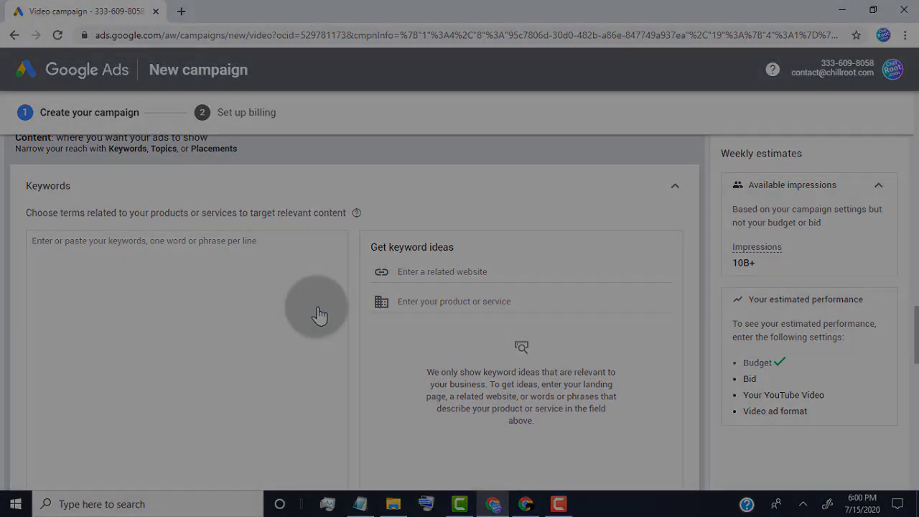
Step: Check the TwoFaceJoker video title in the YouTube tab to choose keywords
left_click(244, 11)
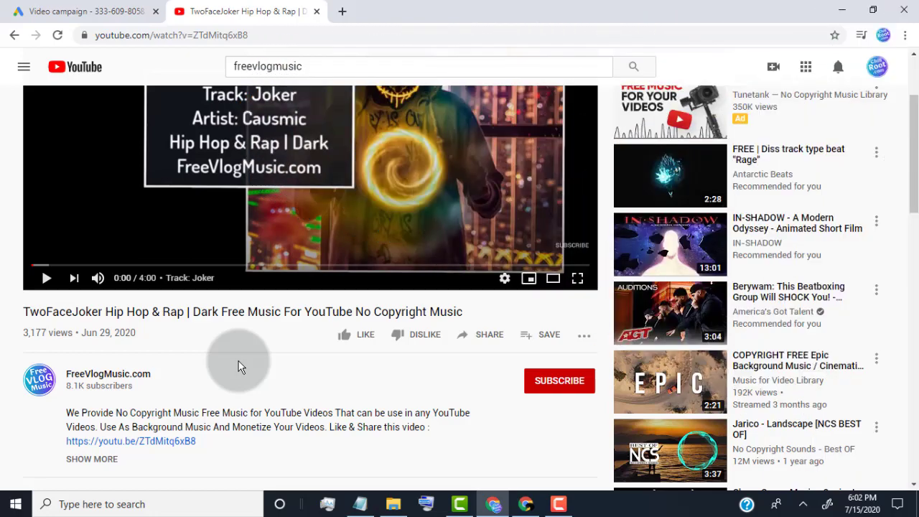
mouse_move(227, 319)
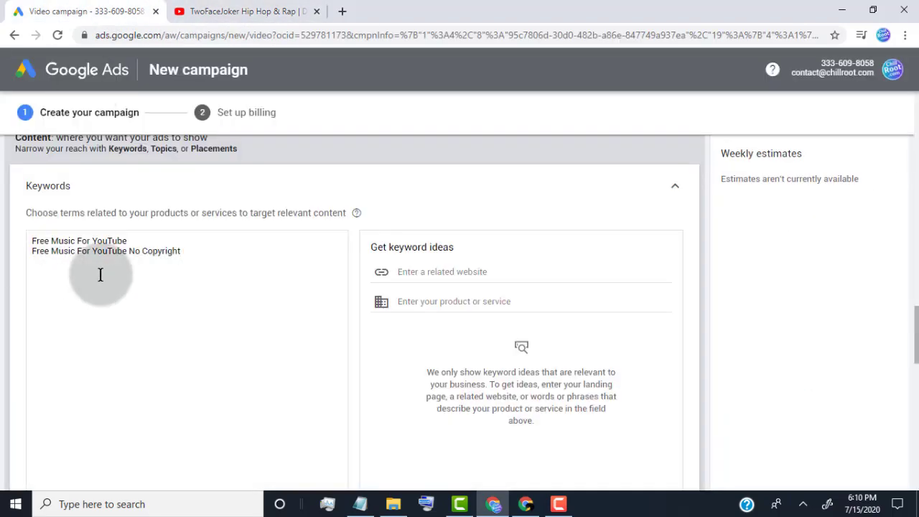
Step: Expand the keywords to four plus-marked phrases including Hip Hop & Rap variants
left_click(244, 11)
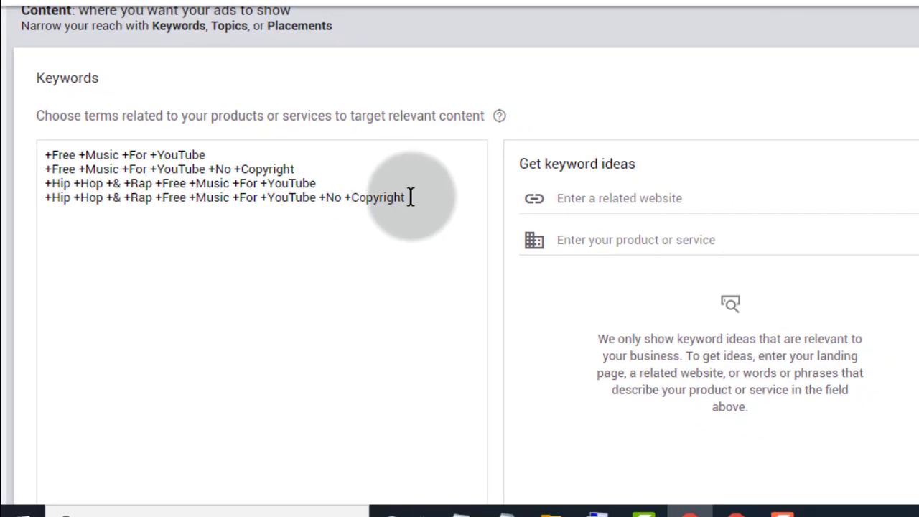
scroll("down", 3)
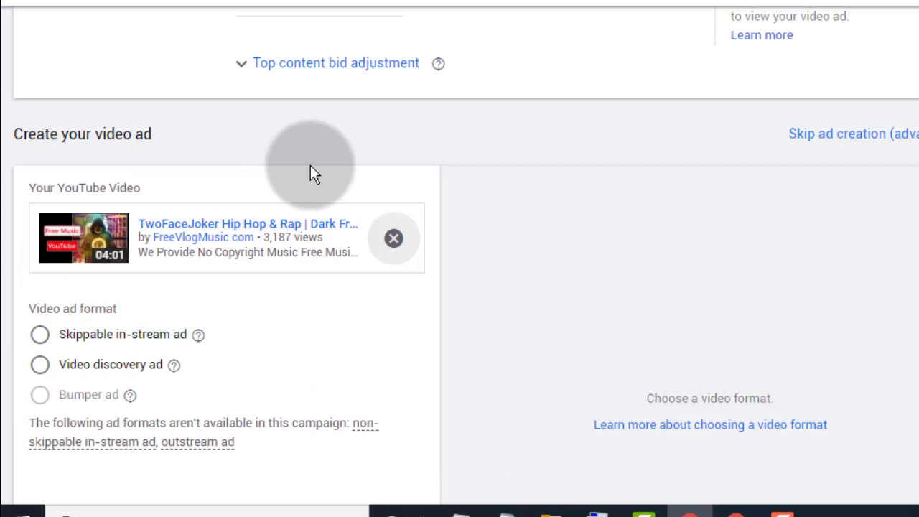
mouse_move(290, 339)
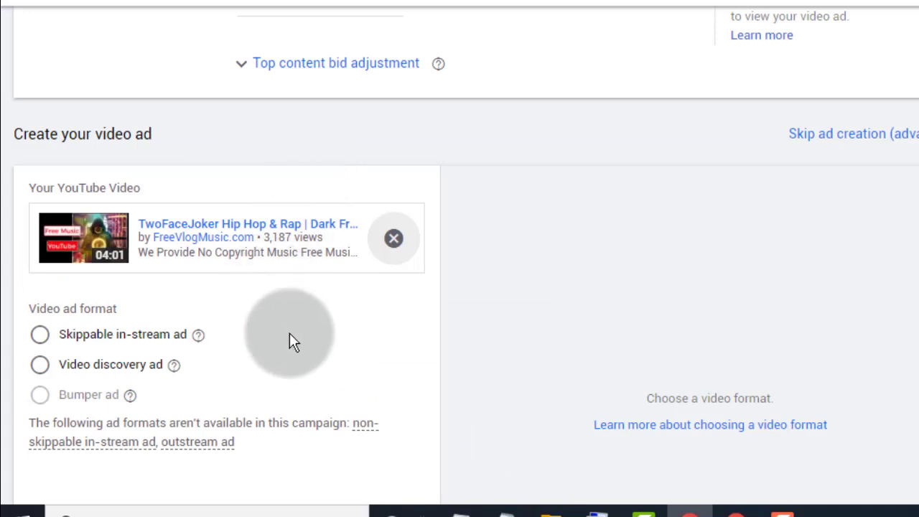
Step: Choose the Video discovery ad format, getting a YouTube search ad preview
left_click(40, 364)
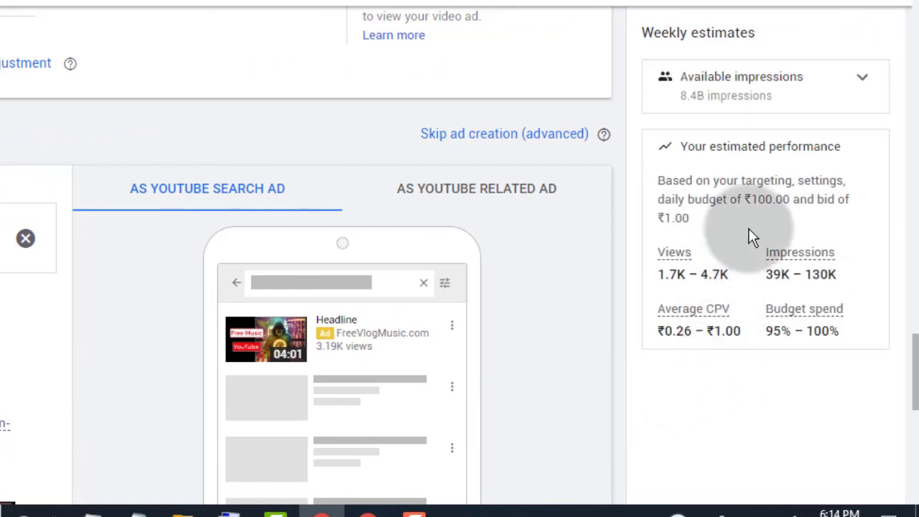
mouse_move(729, 230)
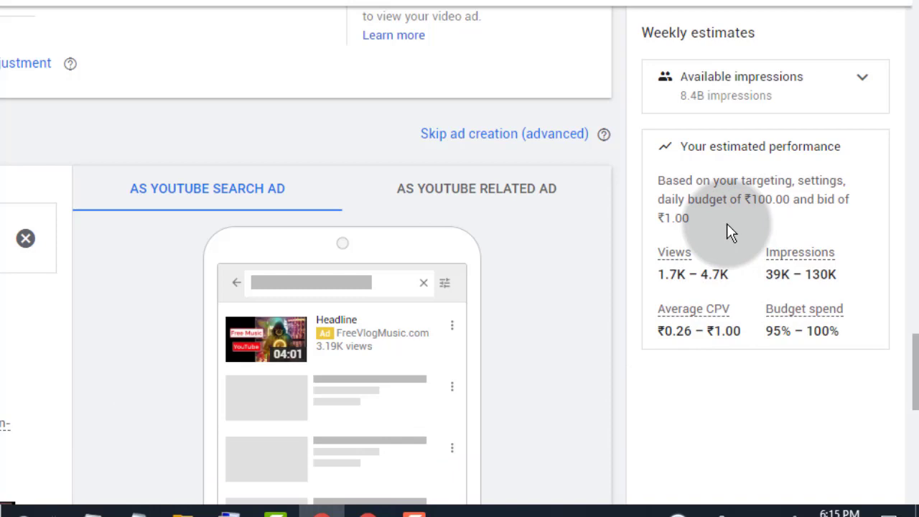
Step: Enter a maximum CPV bid of ₹0.15, raising the weekly view estimate to 4.1K–10K
scroll("up", 3)
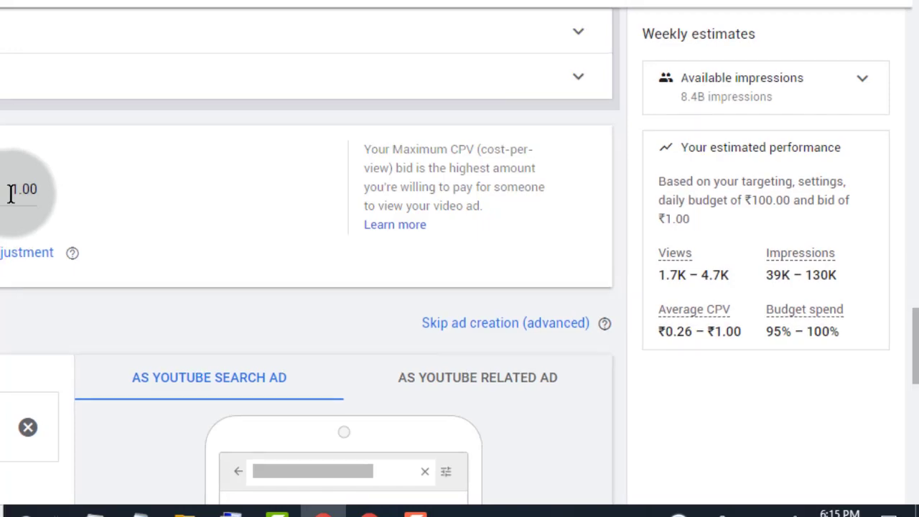
scroll("up", 3)
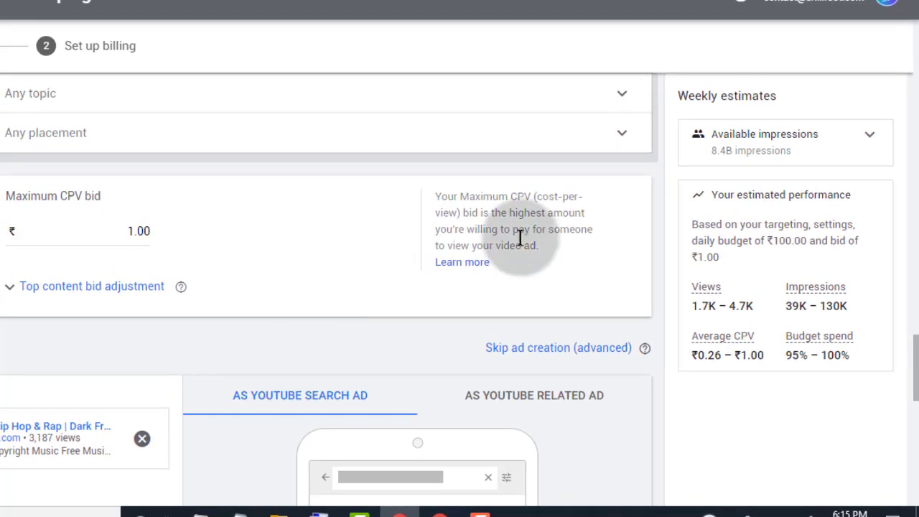
mouse_move(732, 241)
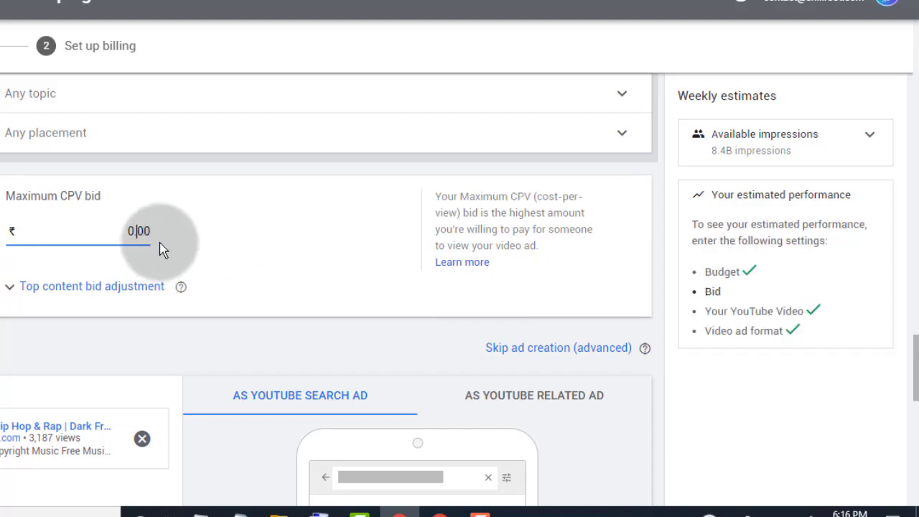
type("0.15")
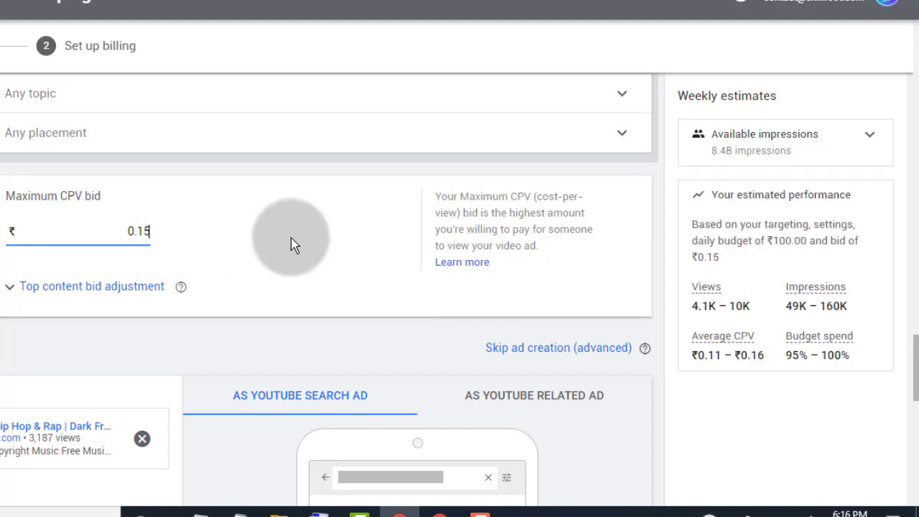
mouse_move(758, 390)
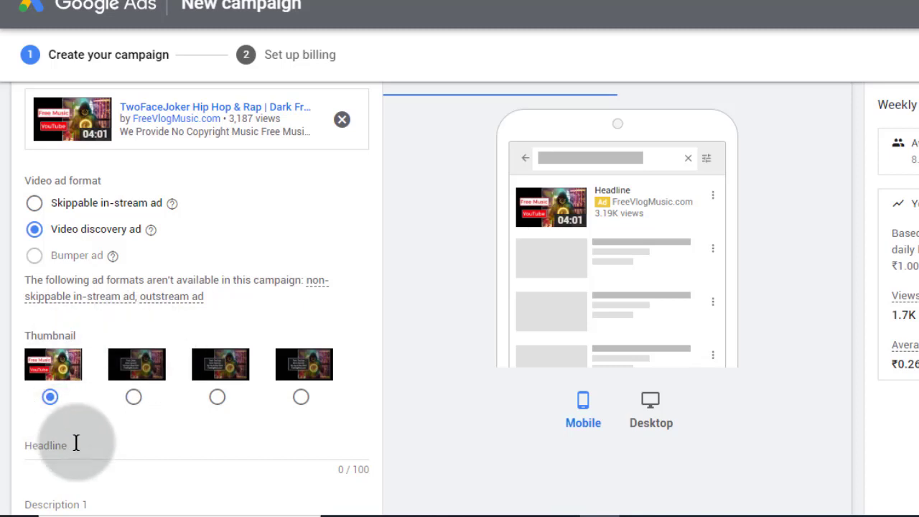
Step: Write headline 'Free Music For YouTube' with descriptions 'No Copyright Music' and 'Free Download'
type("Free Music For YouTube")
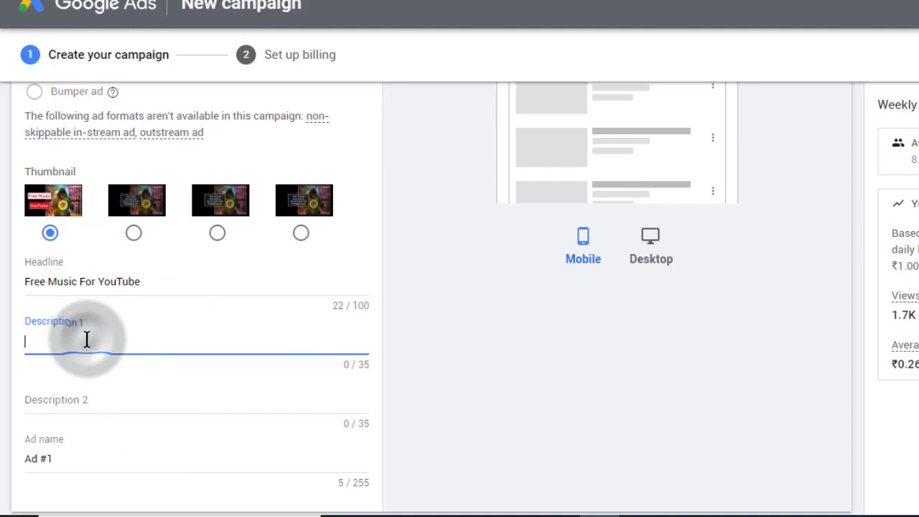
type("No Copyright Music")
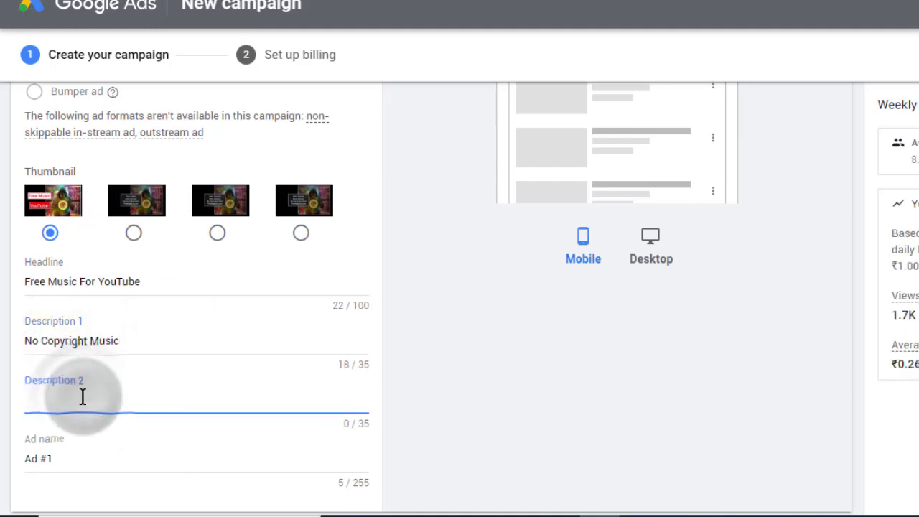
type("Free D")
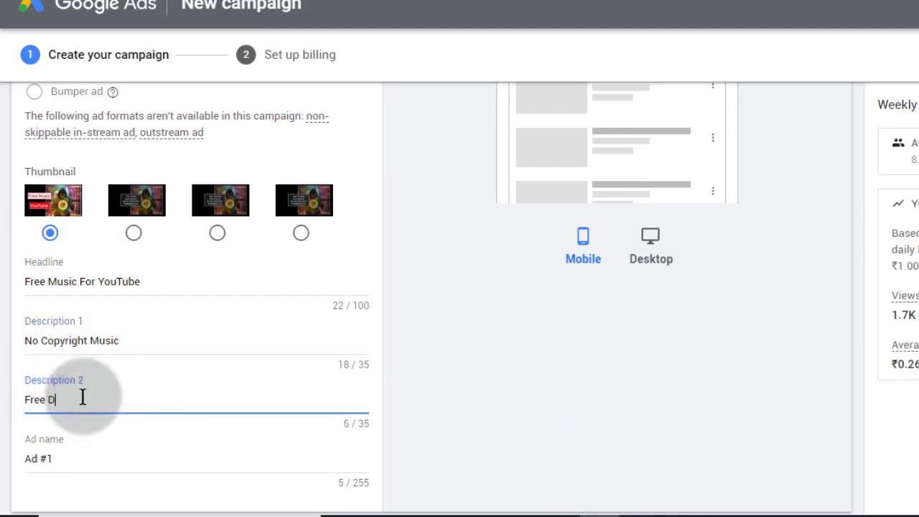
type("ownload")
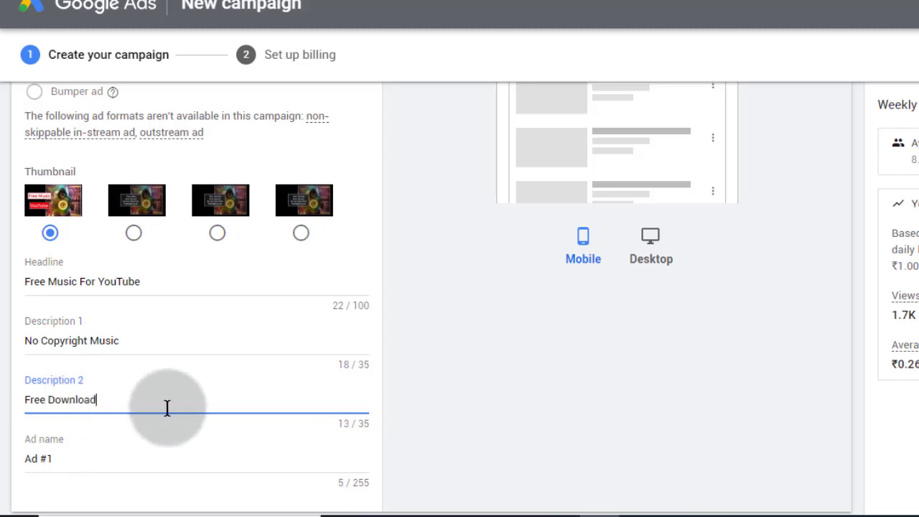
Step: Name the ad com1 and create the campaign, moving on to billing setup
scroll("up", 3)
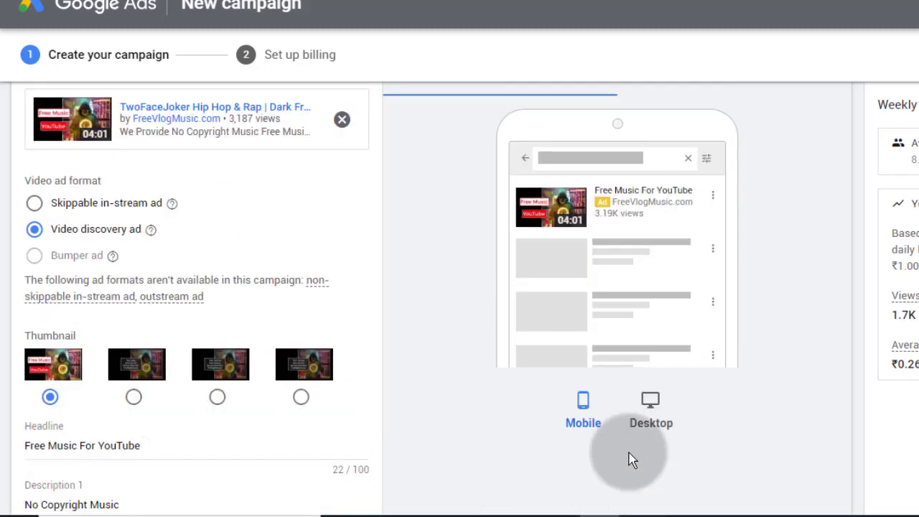
scroll("down", 3)
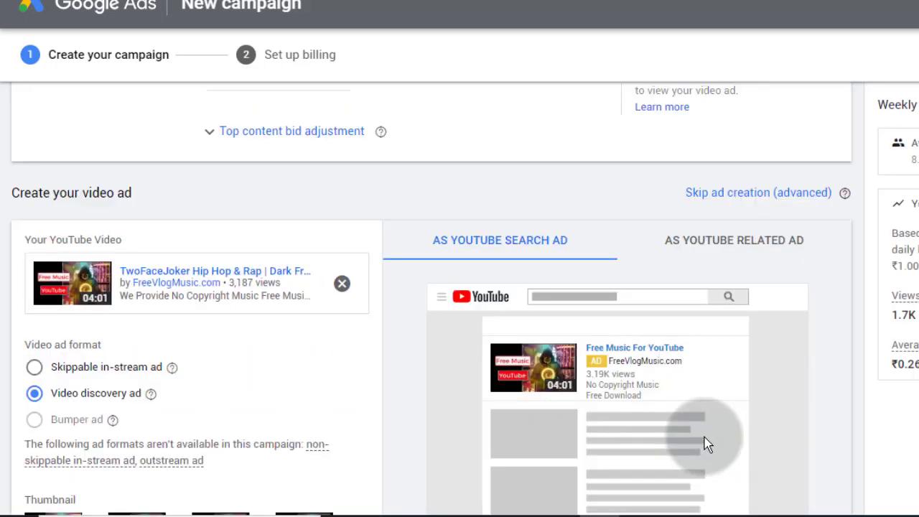
scroll("down", 3)
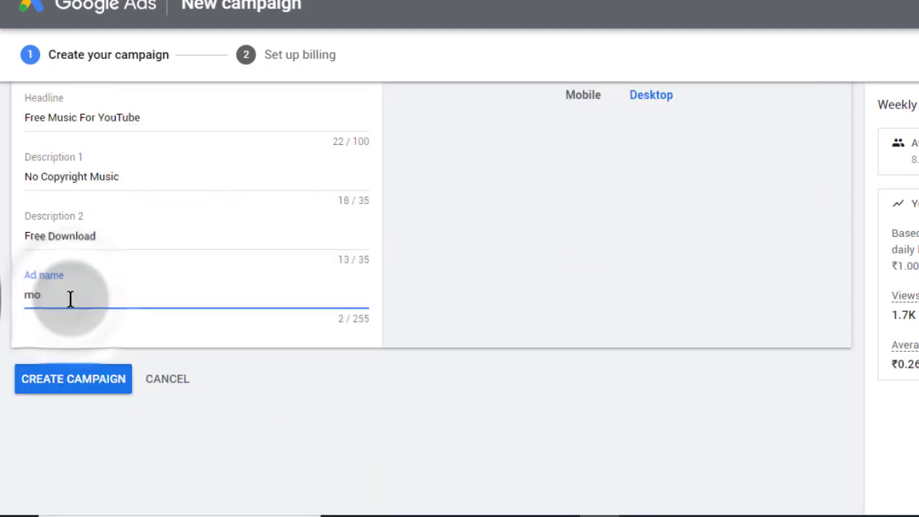
type("com1")
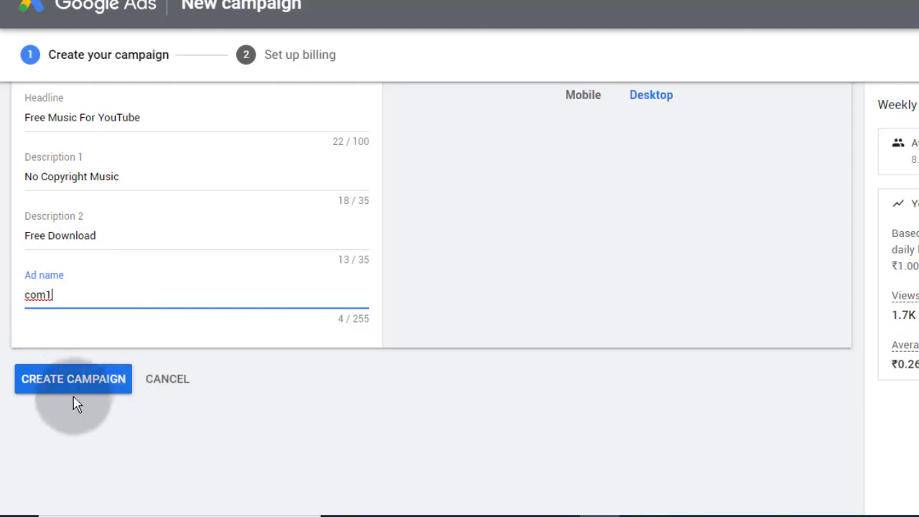
left_click(72, 379)
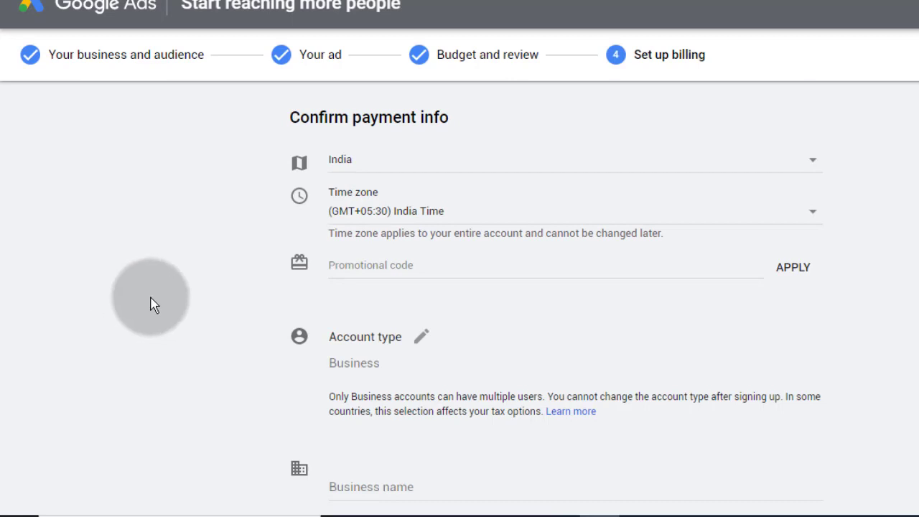
mouse_move(811, 169)
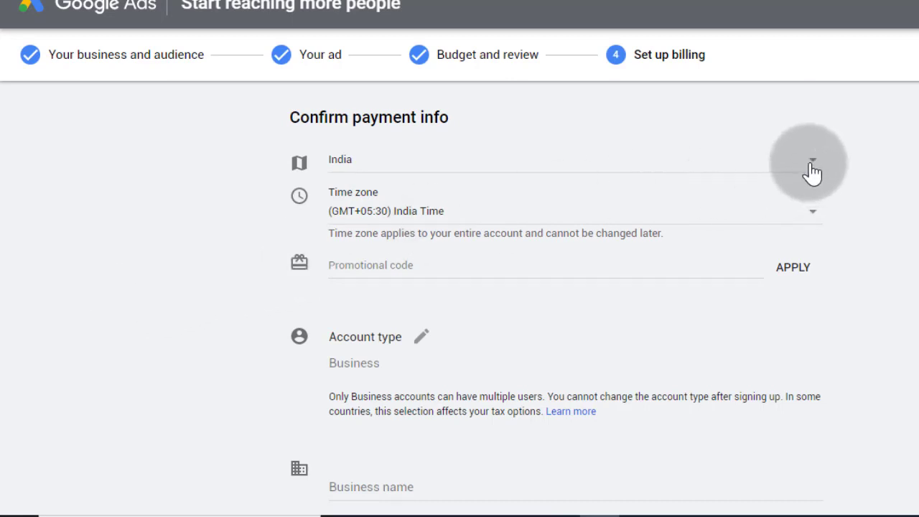
left_click(813, 161)
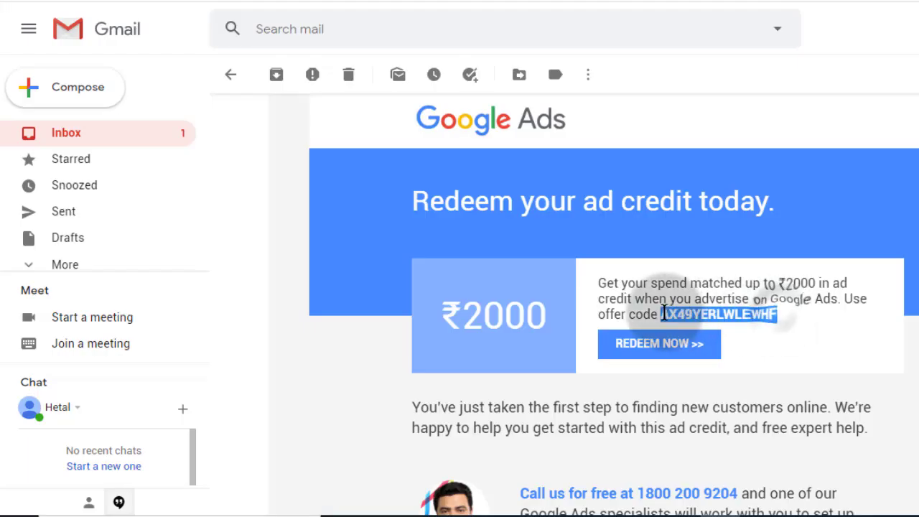
left_click(657, 343)
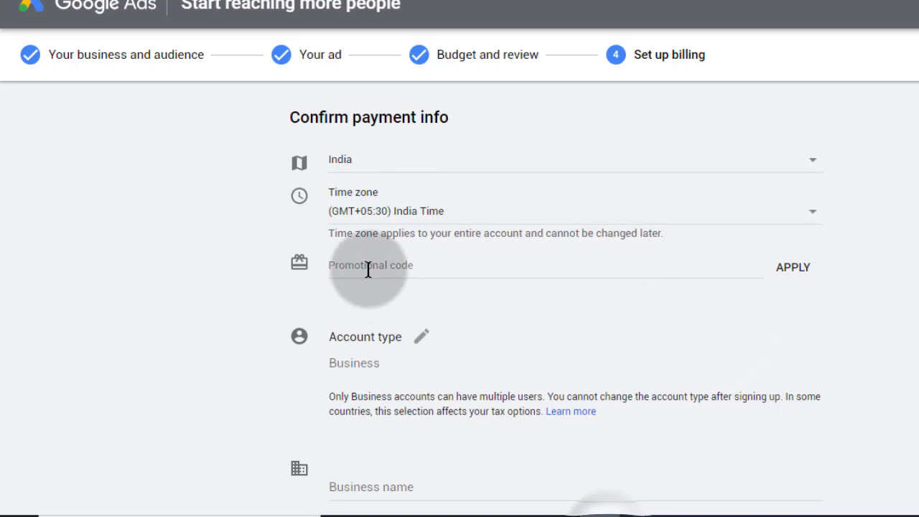
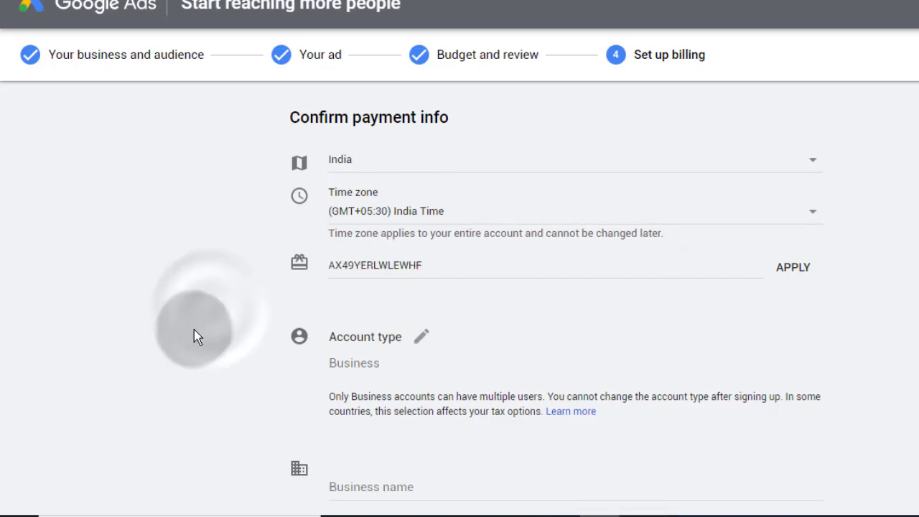
mouse_move(830, 321)
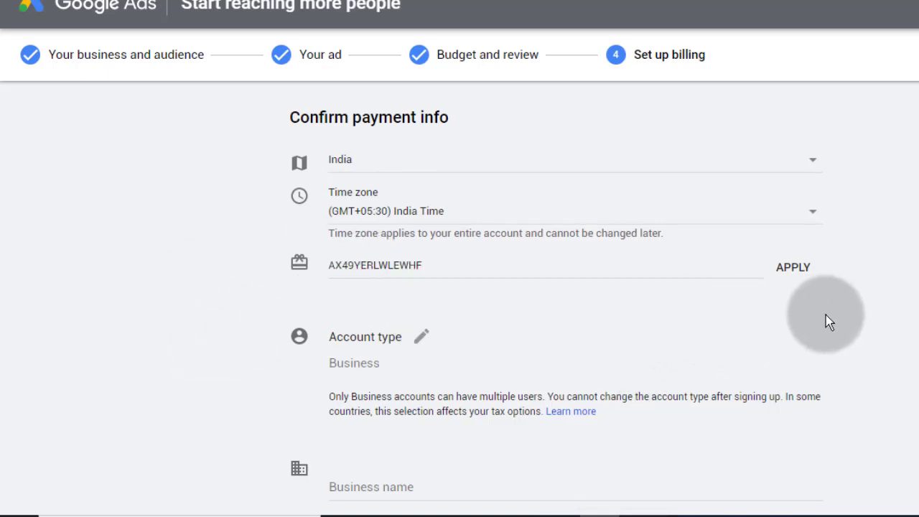
scroll("down", 3)
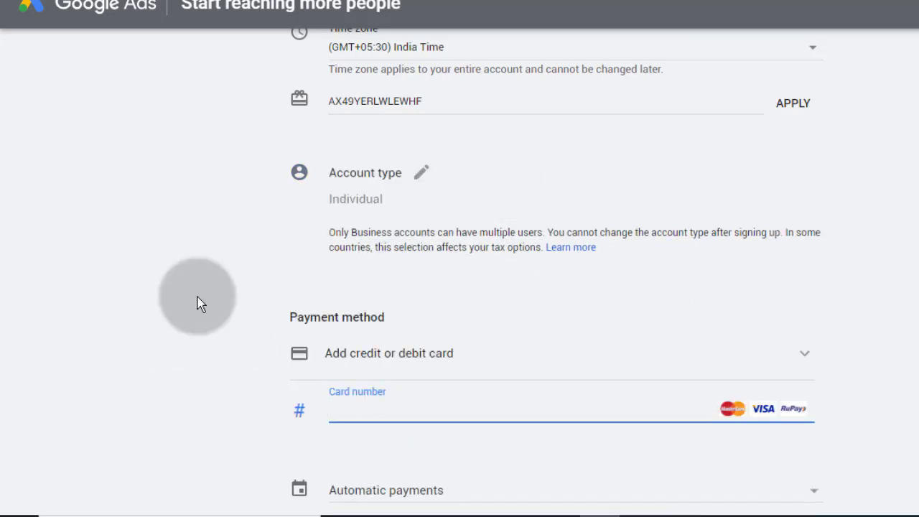
scroll("down", 3)
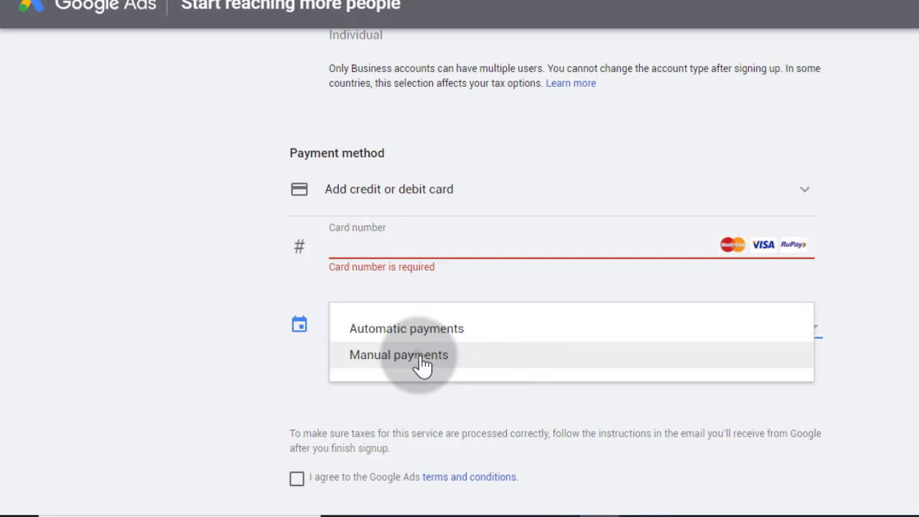
left_click(399, 355)
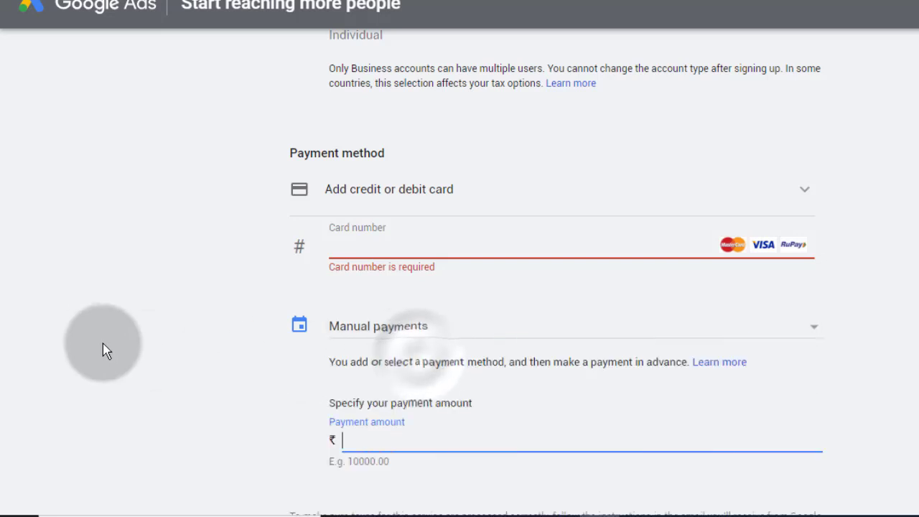
left_click(804, 189)
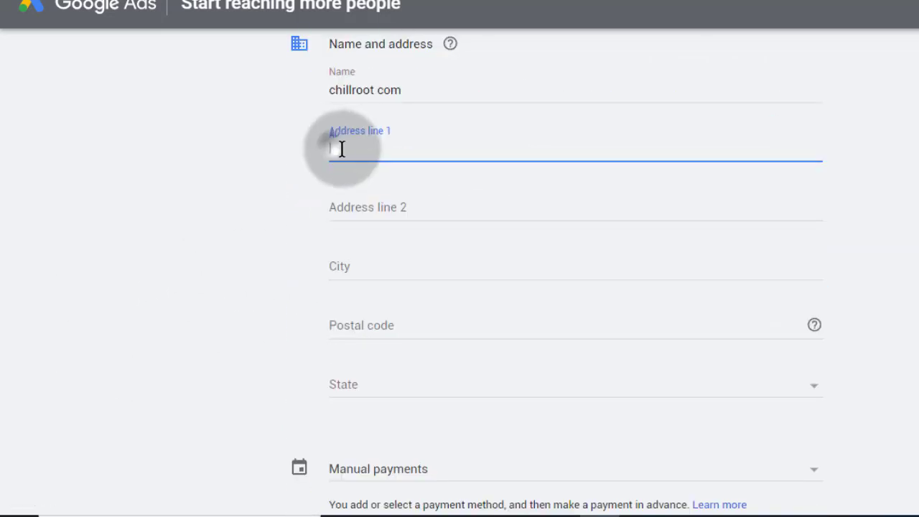
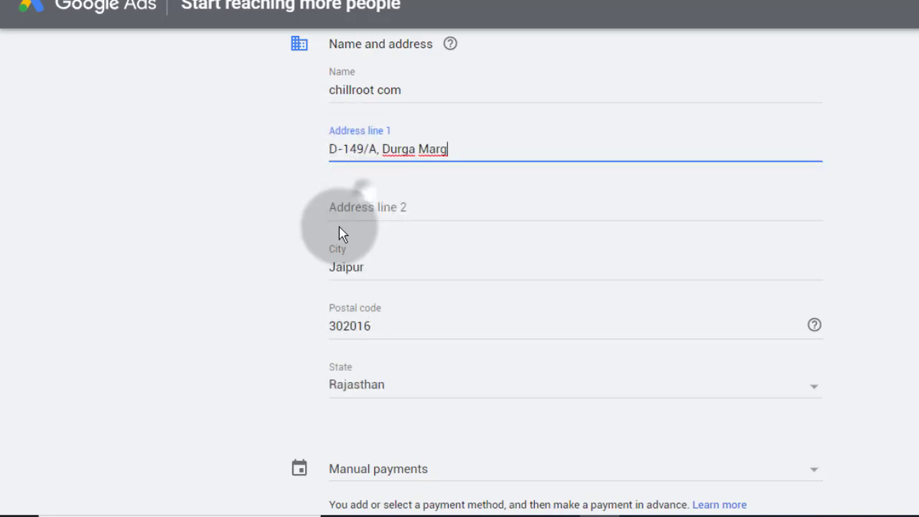
Step: Accept the Google Ads terms, set a ₹2,000 payment amount and submit billing
scroll("down", 3)
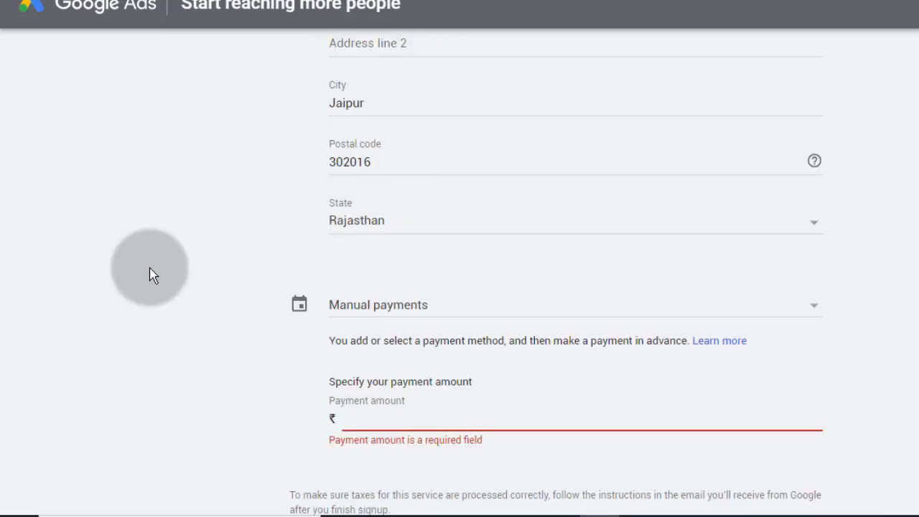
scroll("down", 3)
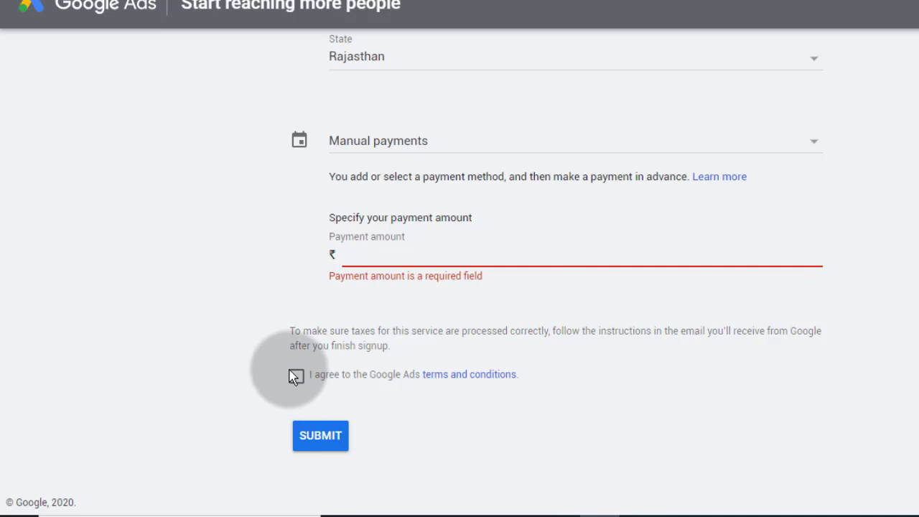
left_click(296, 376)
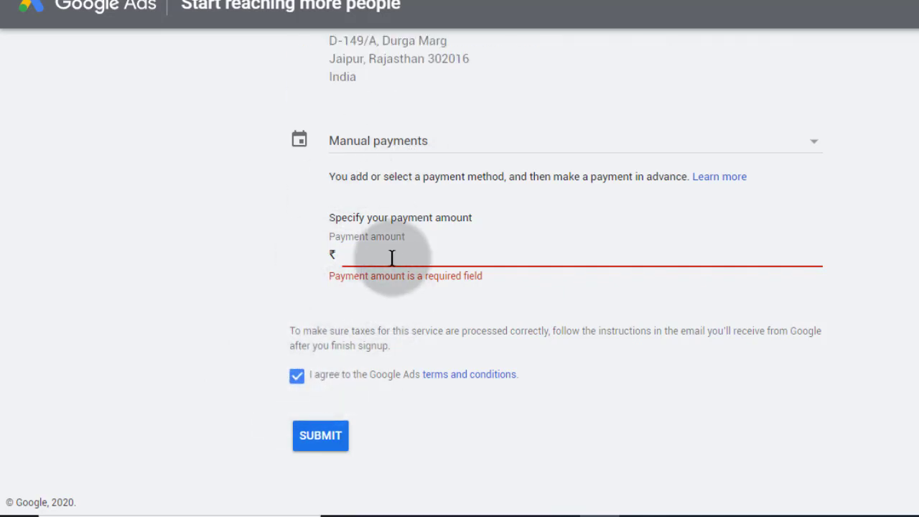
type("2,000")
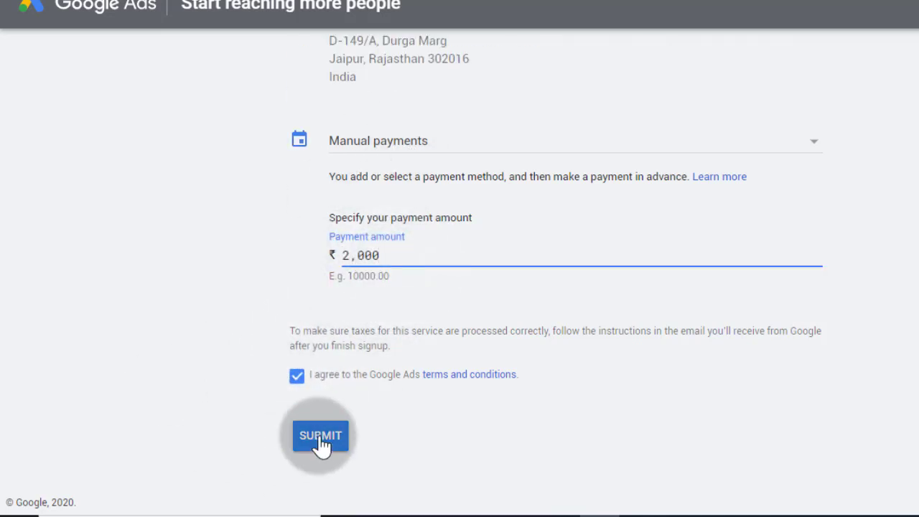
left_click(319, 435)
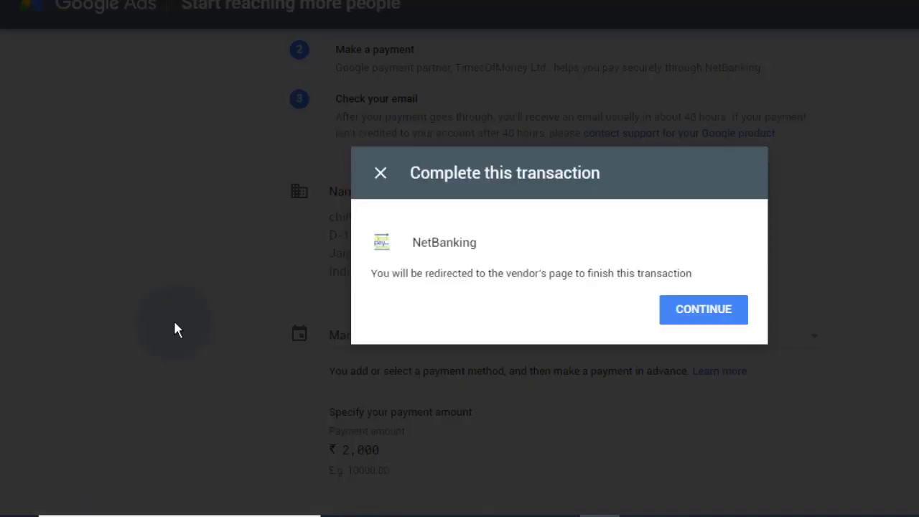
Step: Continue the NetBanking transaction to reach the 'Congrats! You're all done' page
left_click(703, 310)
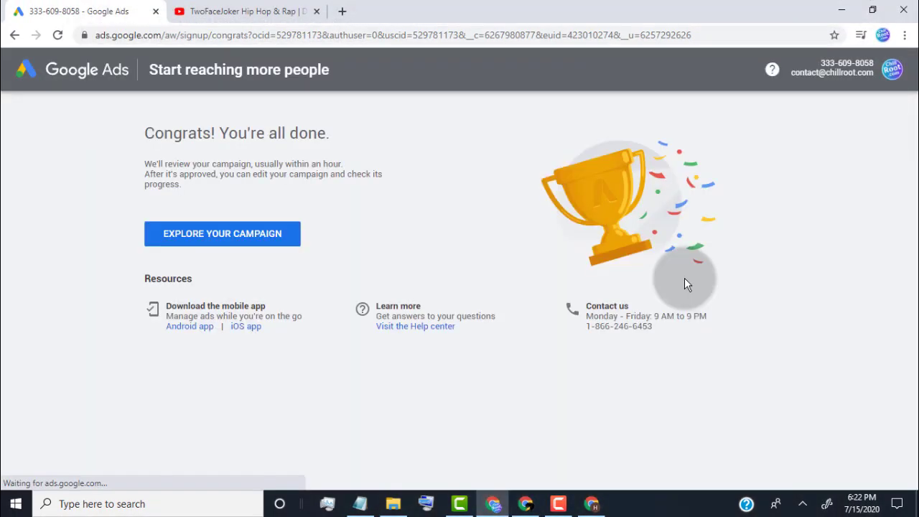
mouse_move(69, 294)
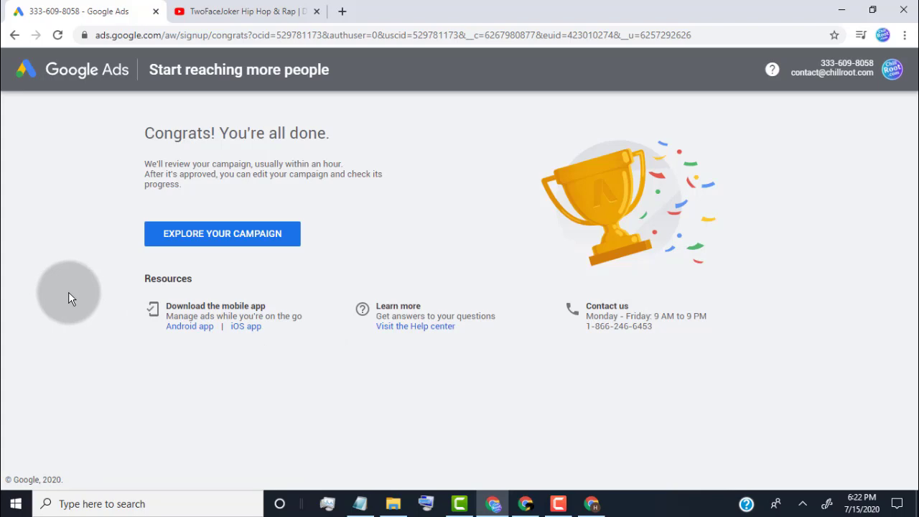
mouse_move(201, 244)
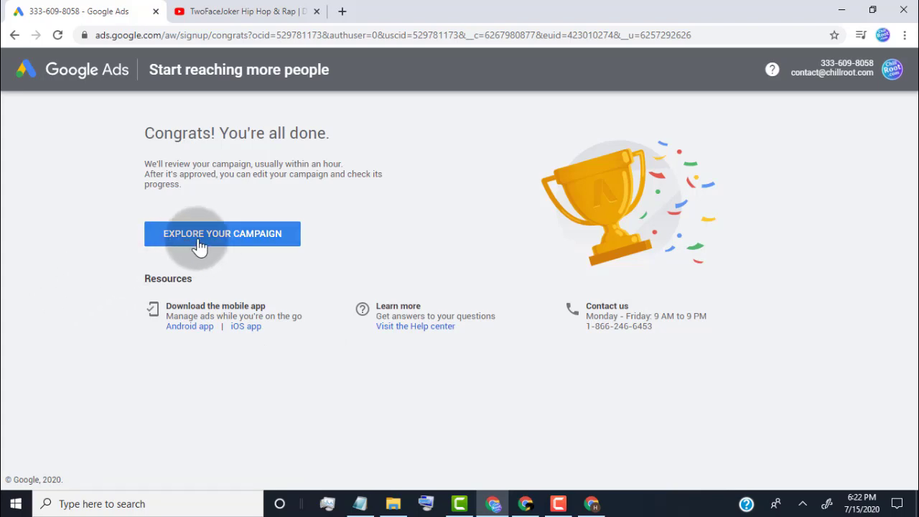
Step: From the campaign overview, go to Billing Summary showing the ₹2,000 manual payment
left_click(221, 232)
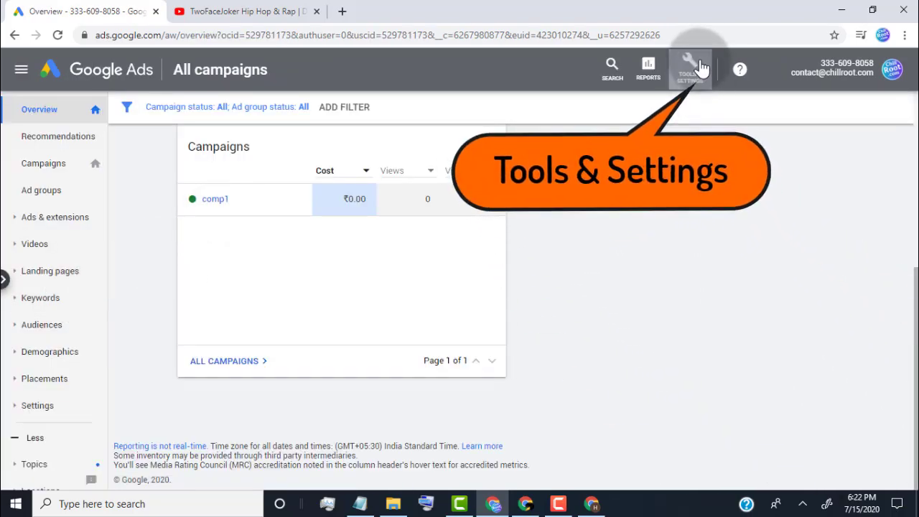
left_click(689, 69)
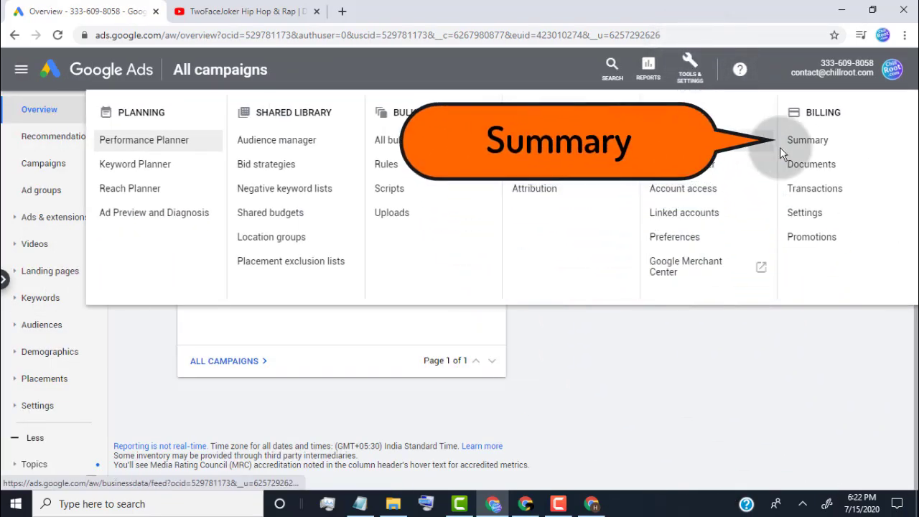
left_click(806, 139)
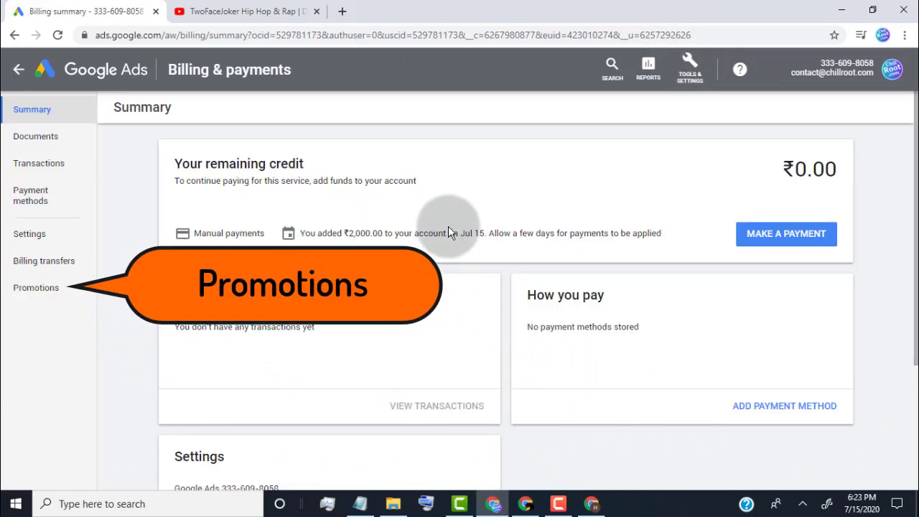
mouse_move(543, 255)
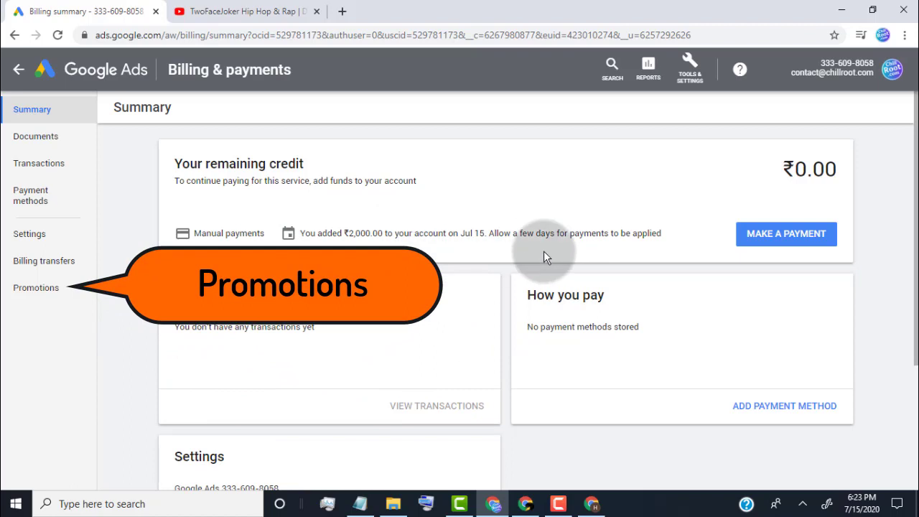
mouse_move(574, 251)
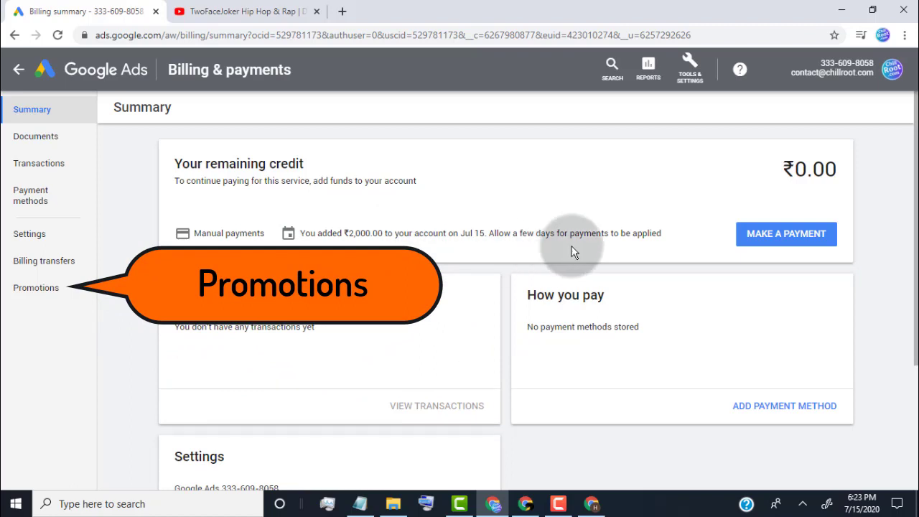
mouse_move(36, 287)
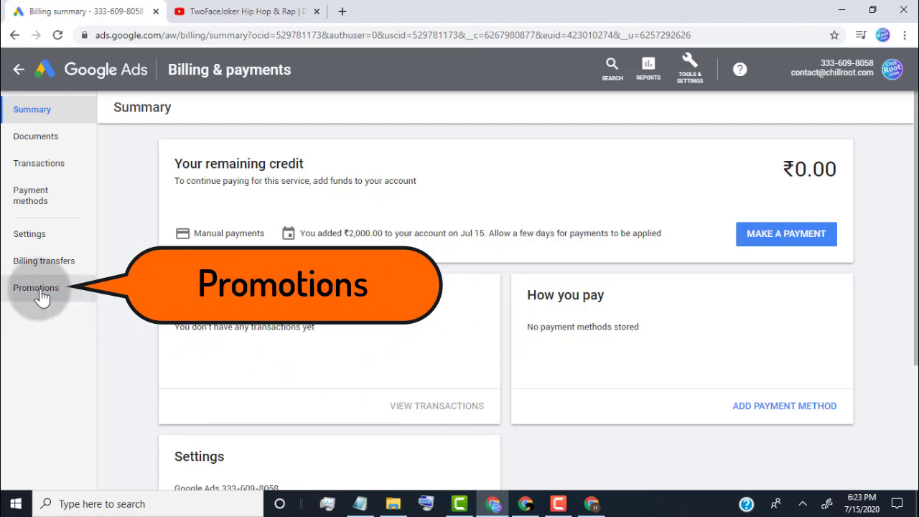
Step: Add and submit a promotional code on the Promotions page, then return to campaigns
left_click(36, 287)
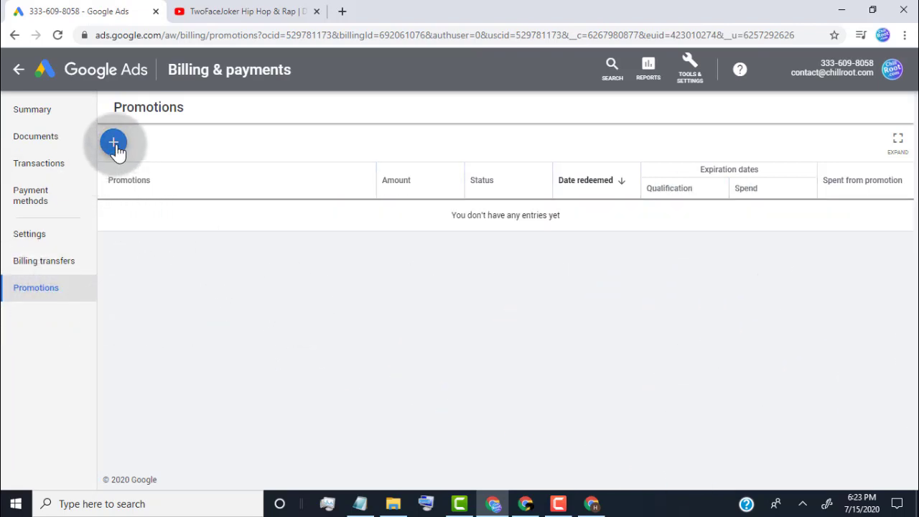
left_click(114, 142)
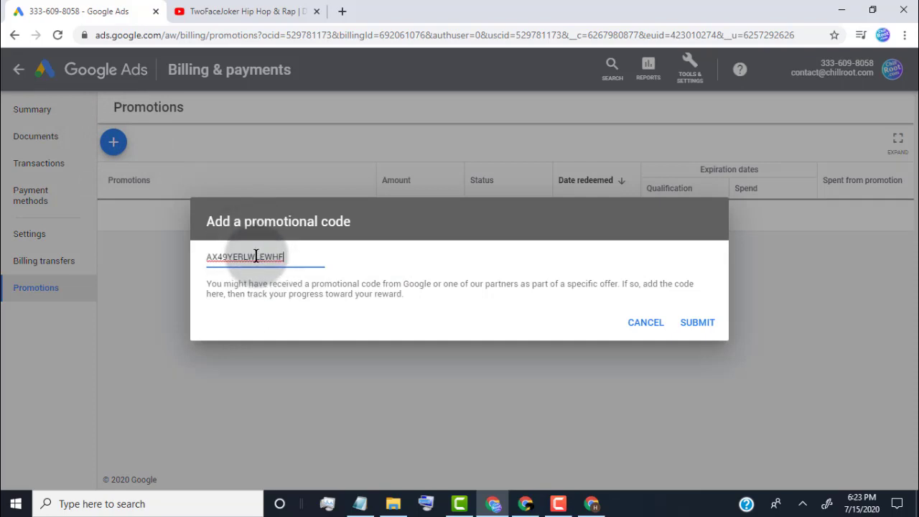
left_click(696, 322)
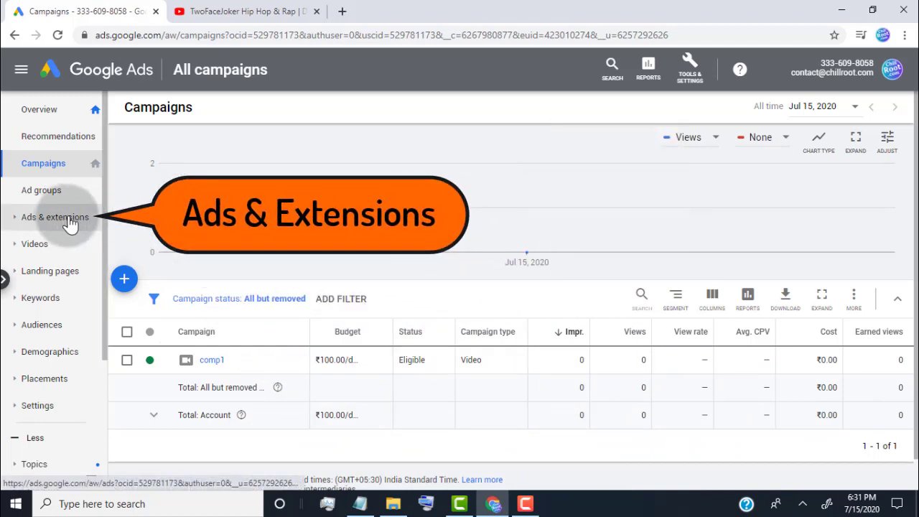
Step: Visit Ads & extensions, then switch to YouTube Studio's Channel videos list
left_click(55, 217)
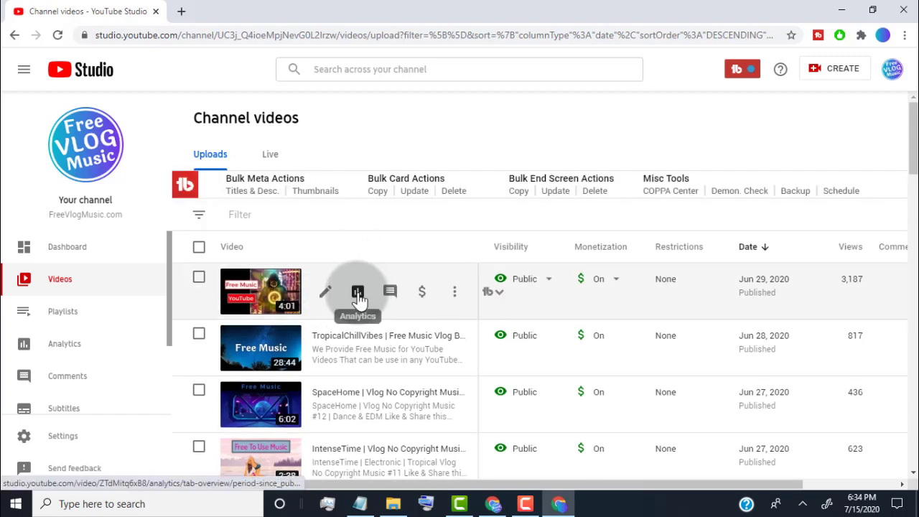
Step: Show the TwoFaceJoker video's analytics for the last 7 days: 99 views, $0.04 revenue
left_click(358, 290)
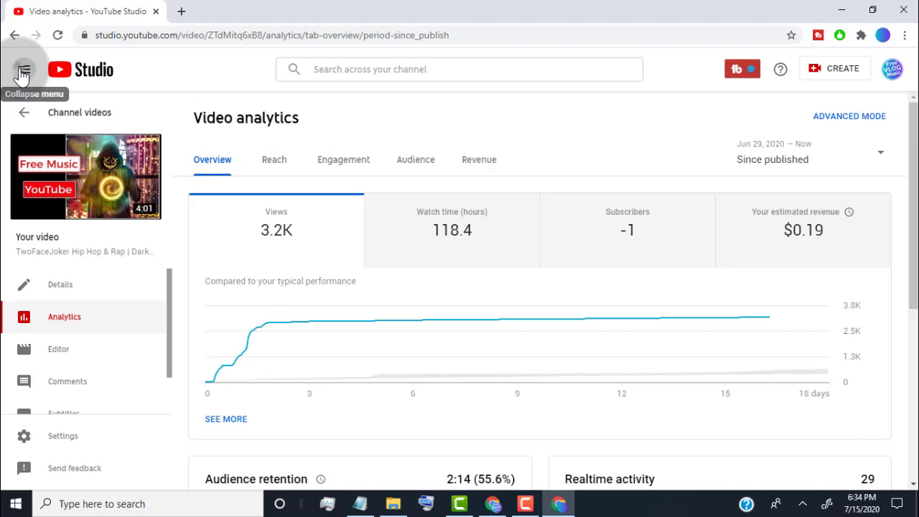
left_click(23, 69)
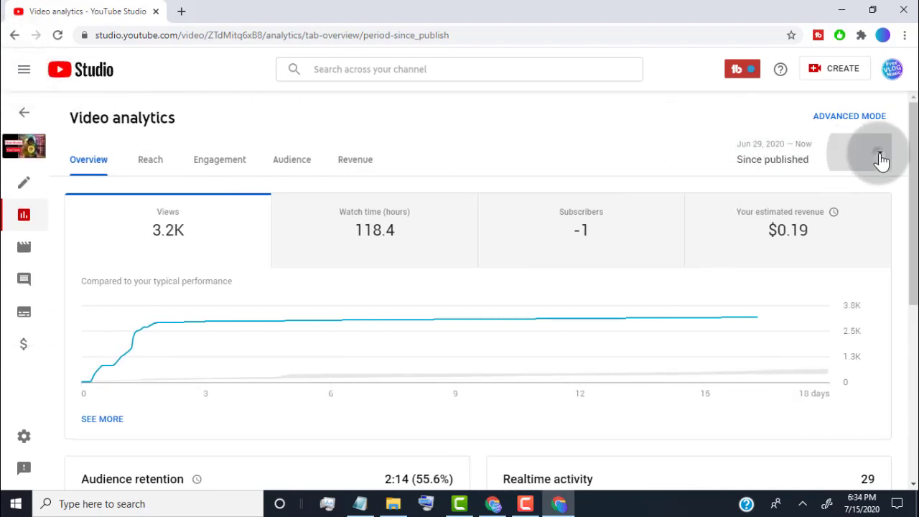
left_click(878, 157)
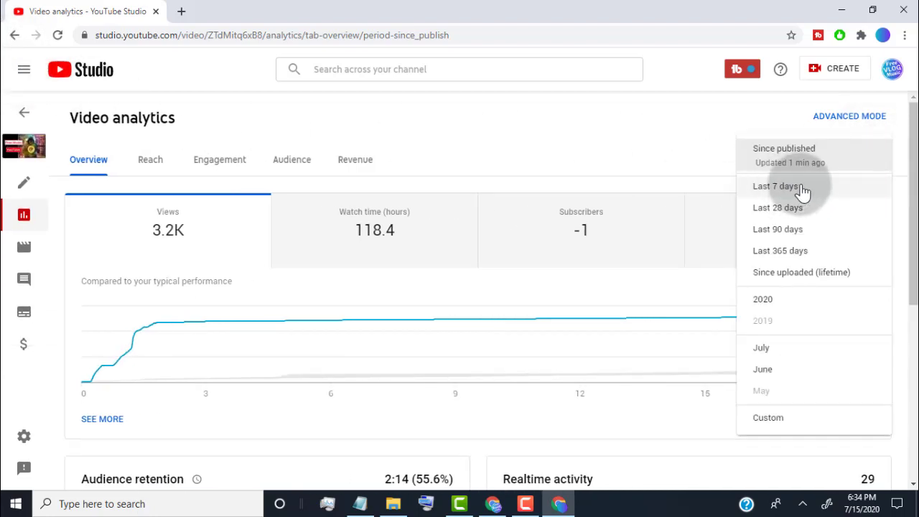
mouse_move(773, 190)
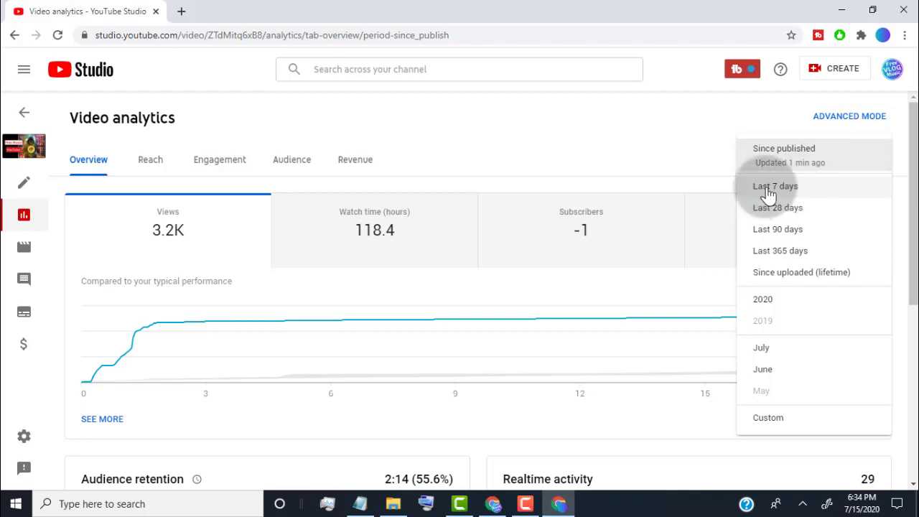
left_click(775, 186)
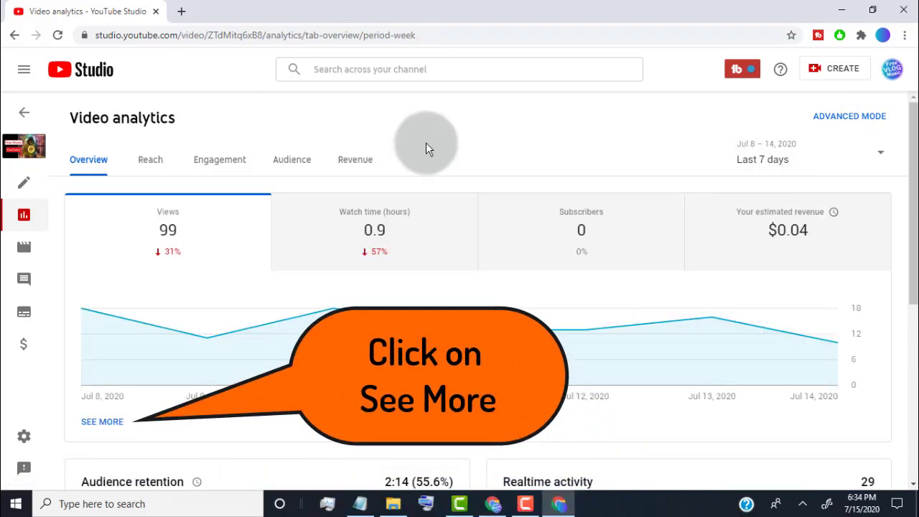
mouse_move(436, 208)
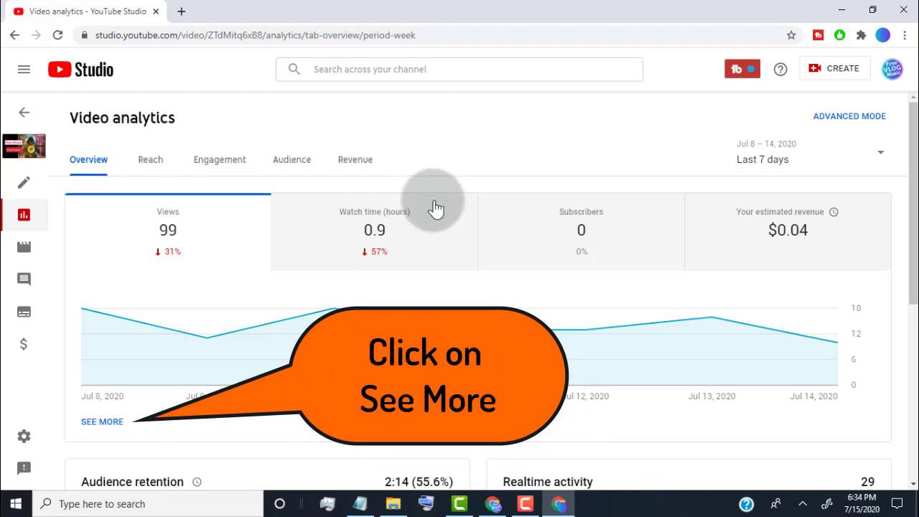
left_click(102, 422)
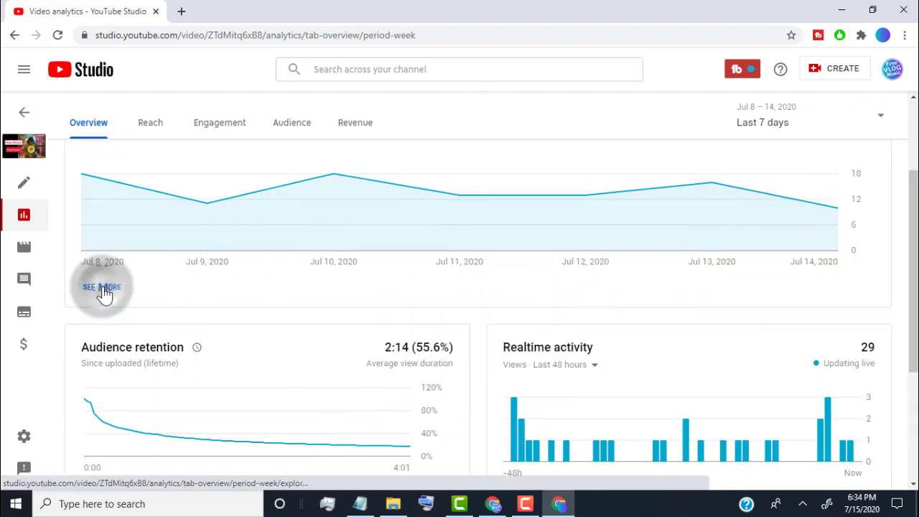
Step: Expand the video's detailed analytics and add Likes to the metrics table, showing 2 likes
left_click(102, 287)
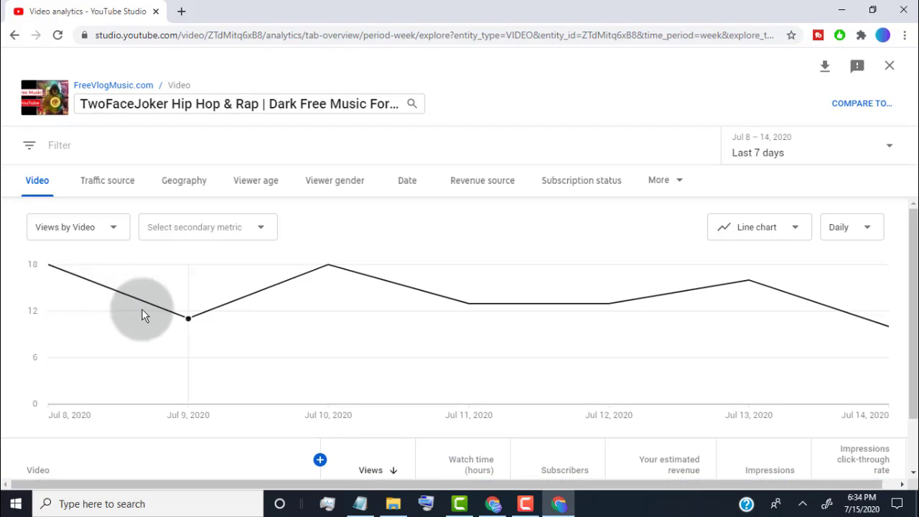
left_click(319, 459)
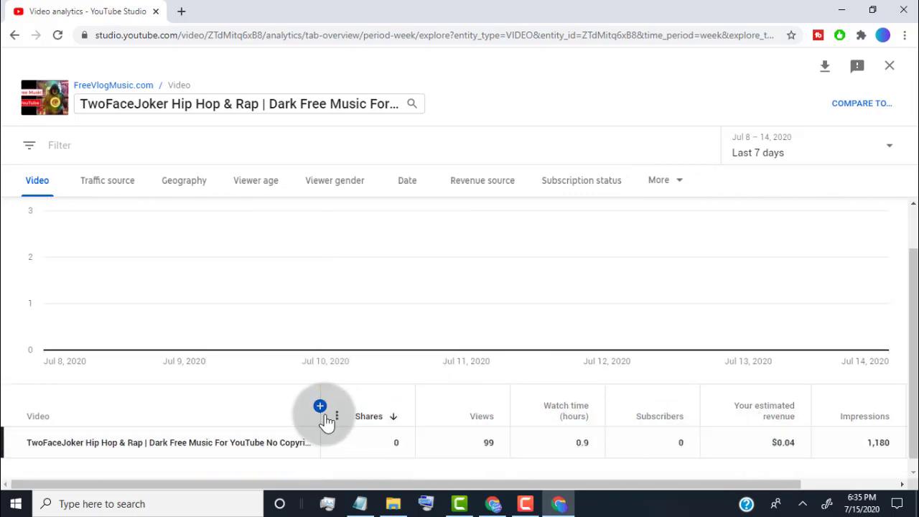
left_click(319, 406)
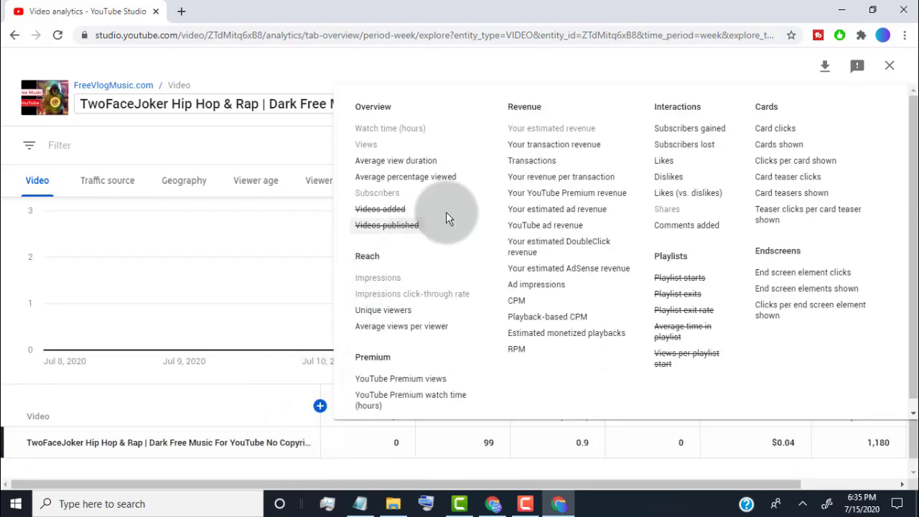
left_click(663, 160)
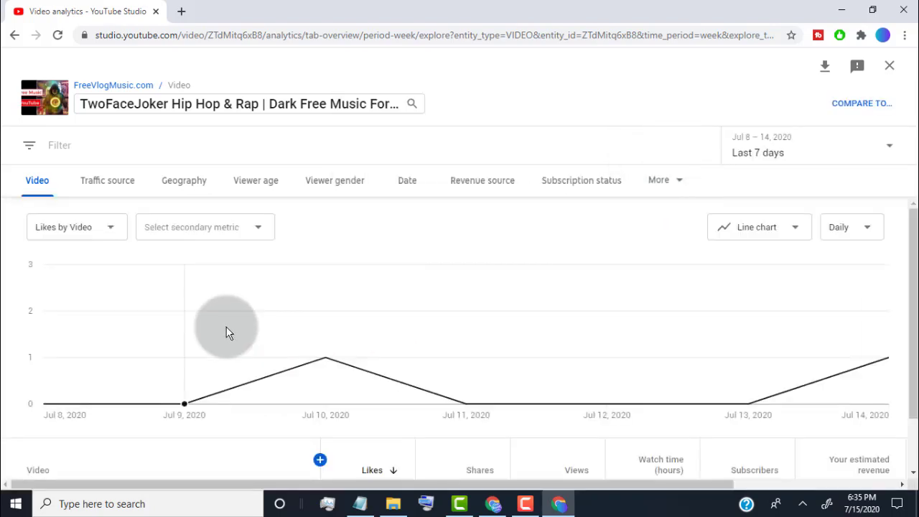
scroll("down", 3)
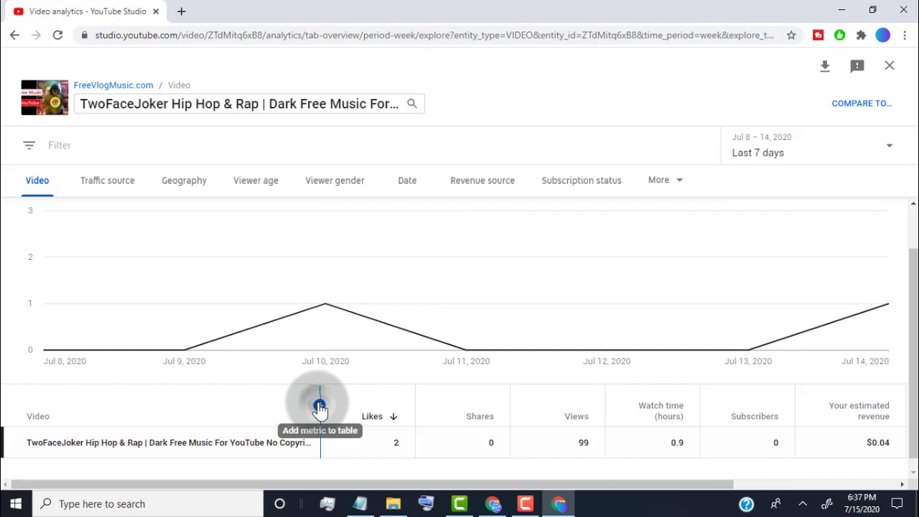
Step: Add Average view duration (0:31) as a column in the analytics table
left_click(319, 405)
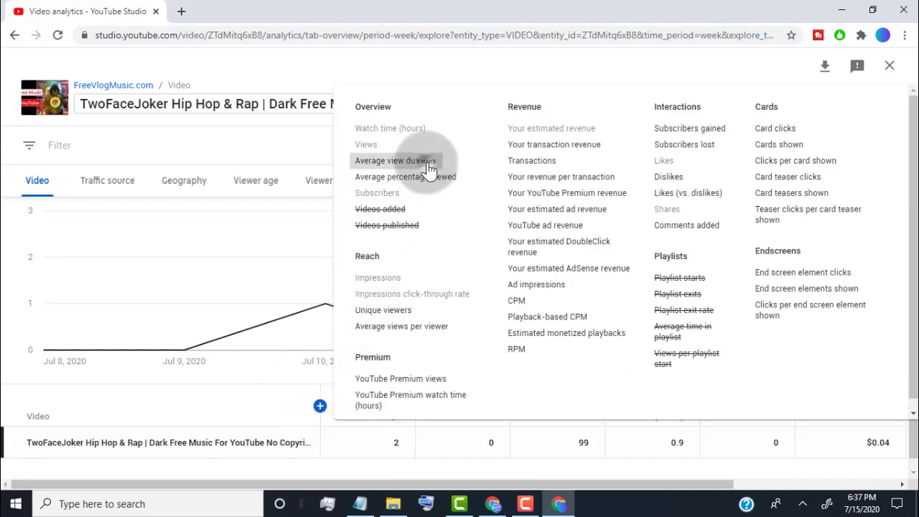
left_click(394, 161)
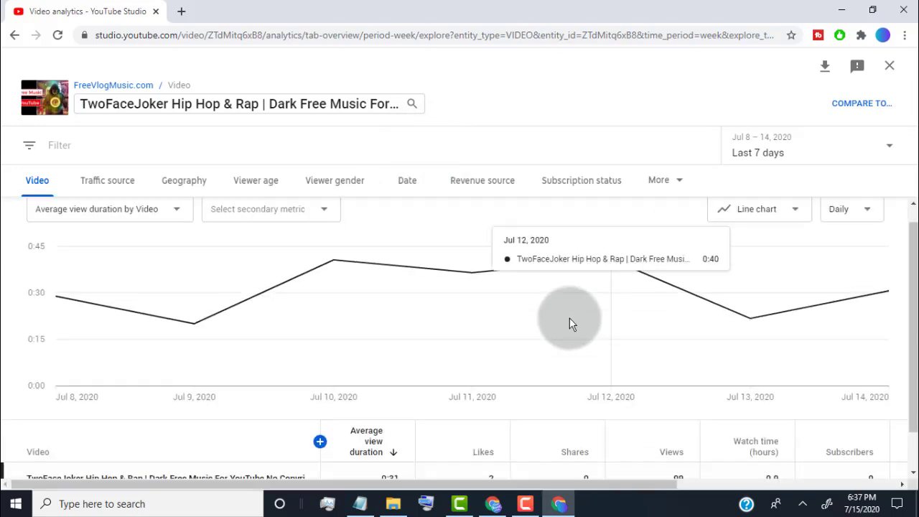
scroll("down", 3)
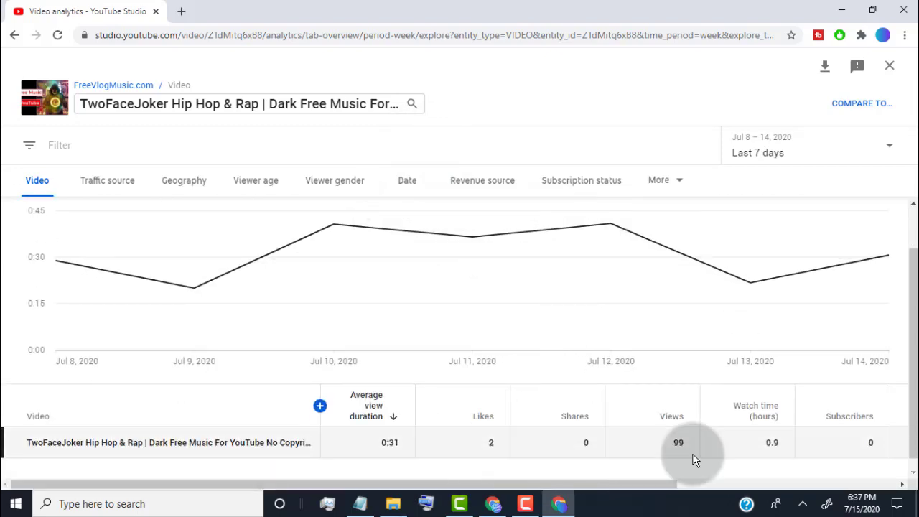
mouse_move(460, 442)
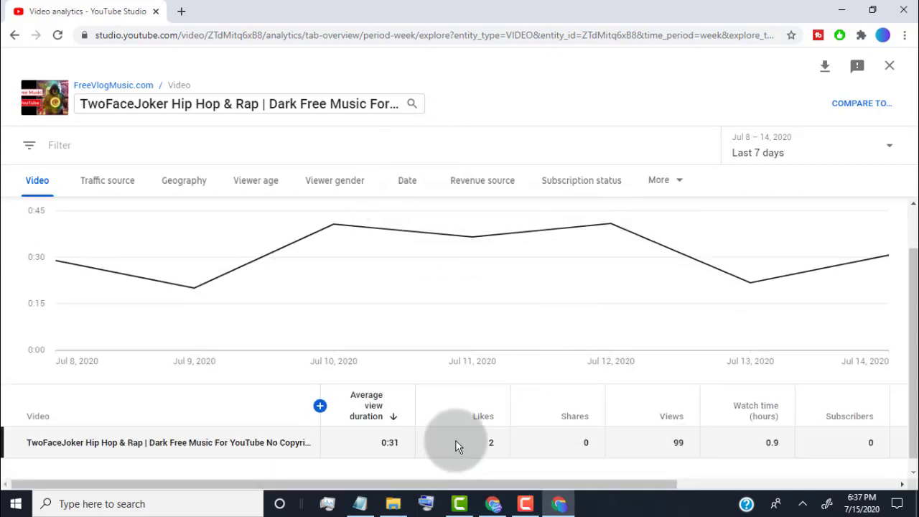
mouse_move(663, 443)
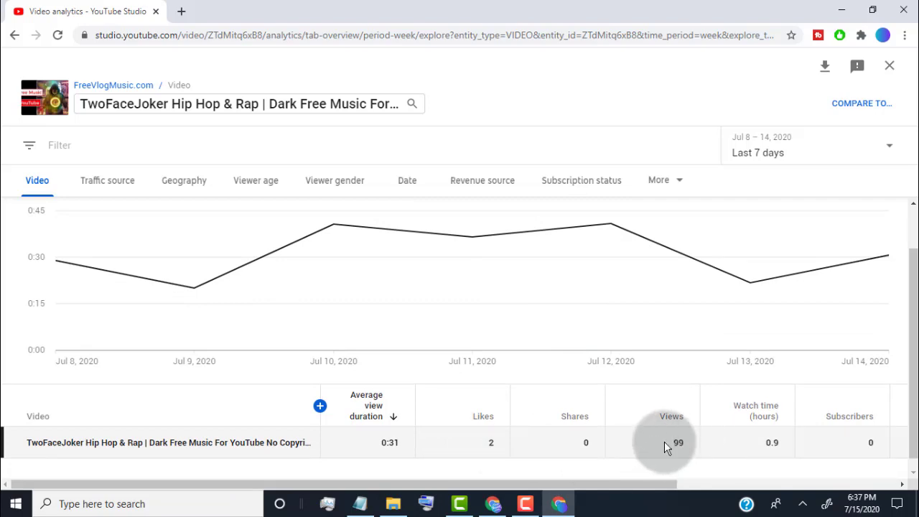
mouse_move(460, 442)
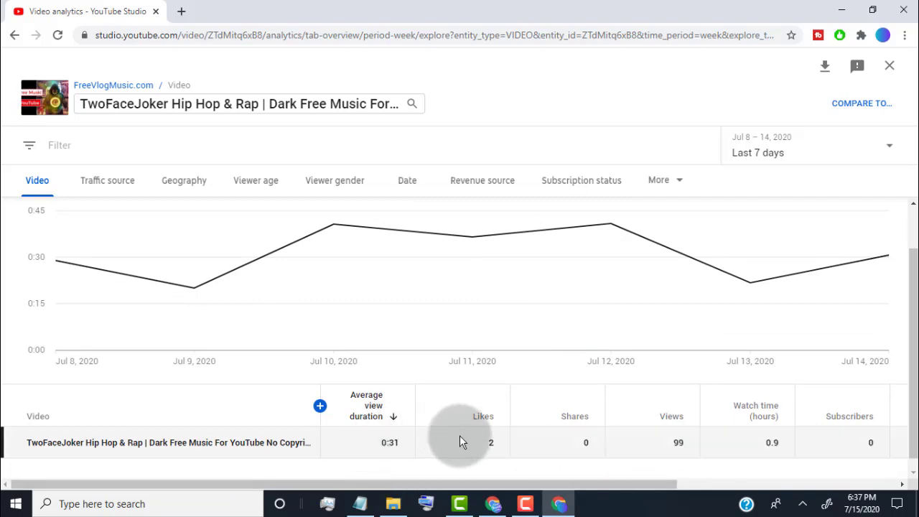
mouse_move(868, 442)
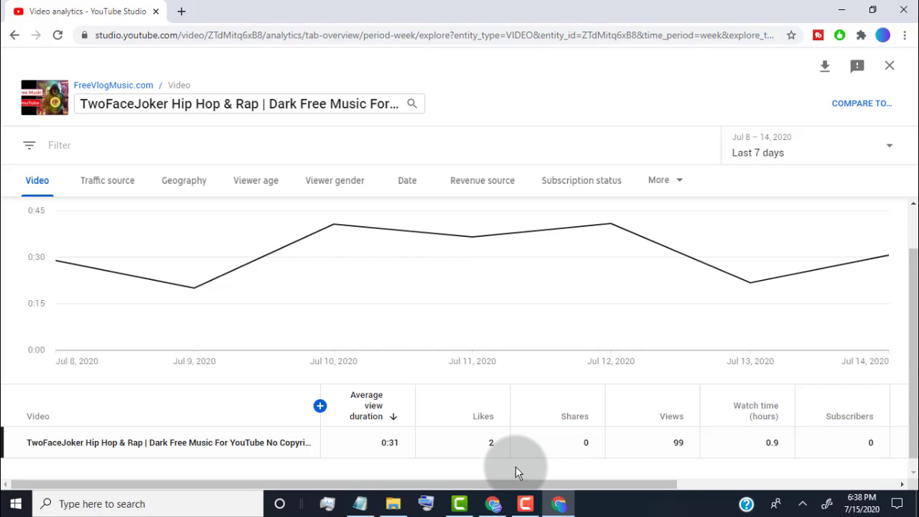
mouse_move(505, 471)
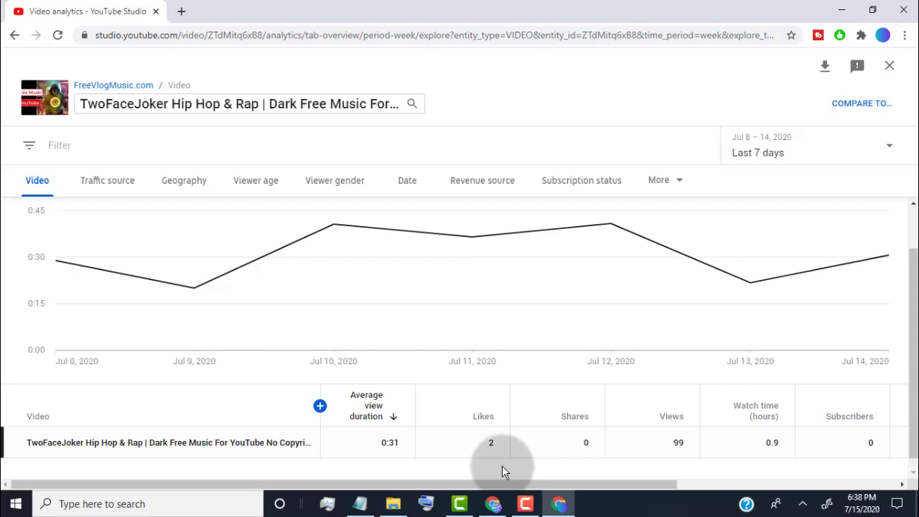
mouse_move(485, 443)
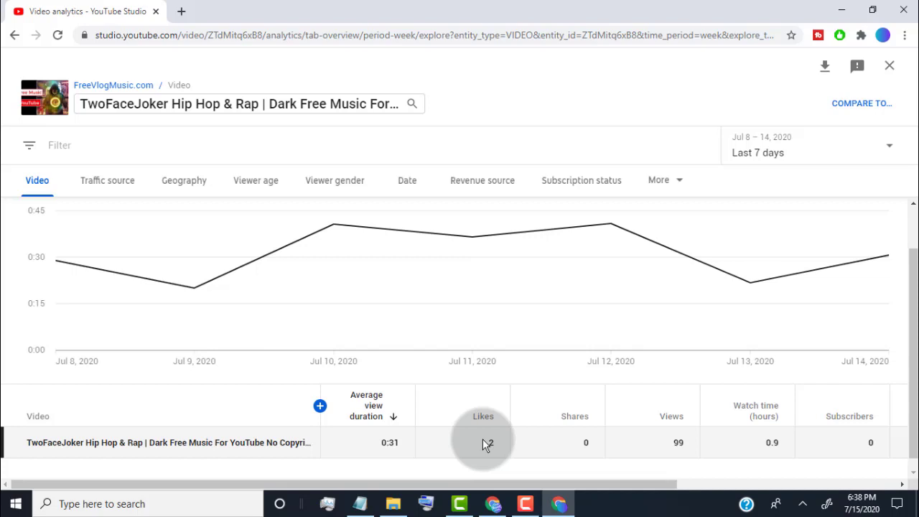
mouse_move(482, 443)
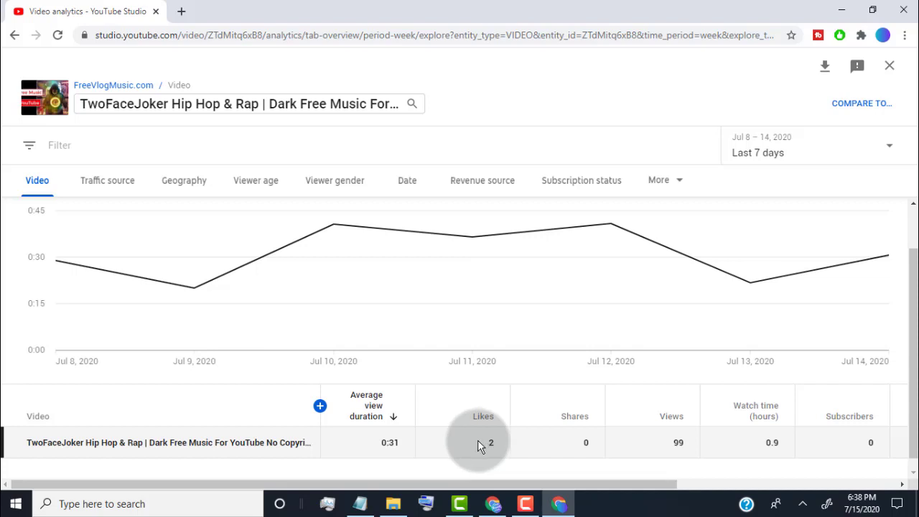